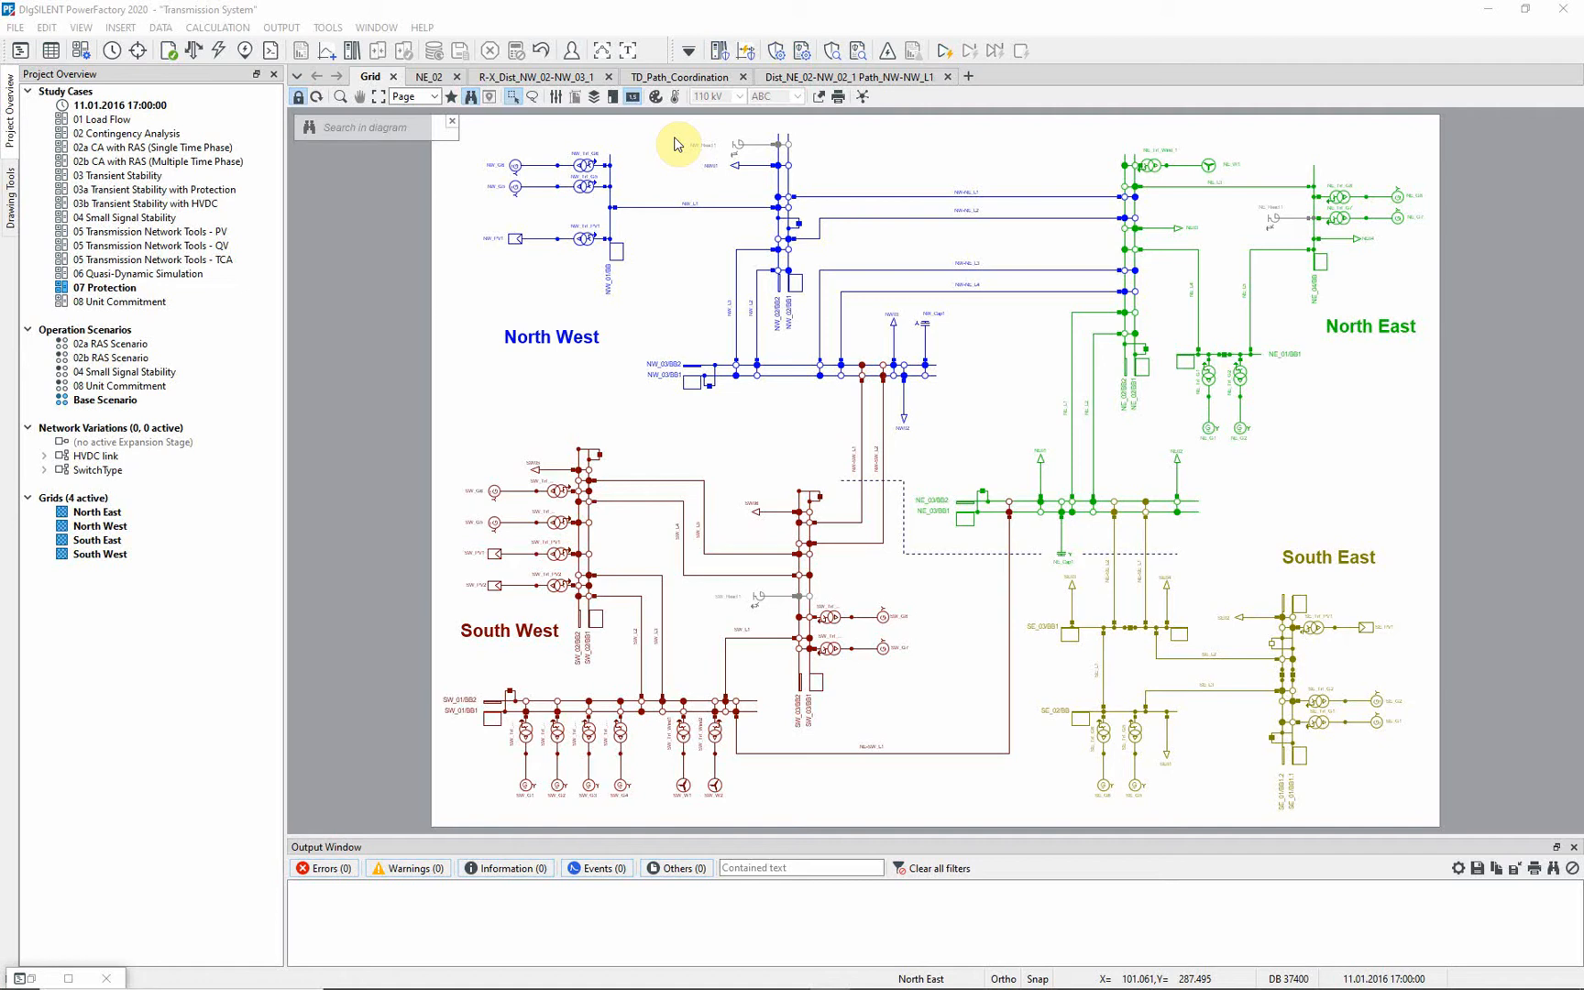
- Colour the grid diagram by secondary equipment: relays, fuses, current and voltage transformers
click(105, 287)
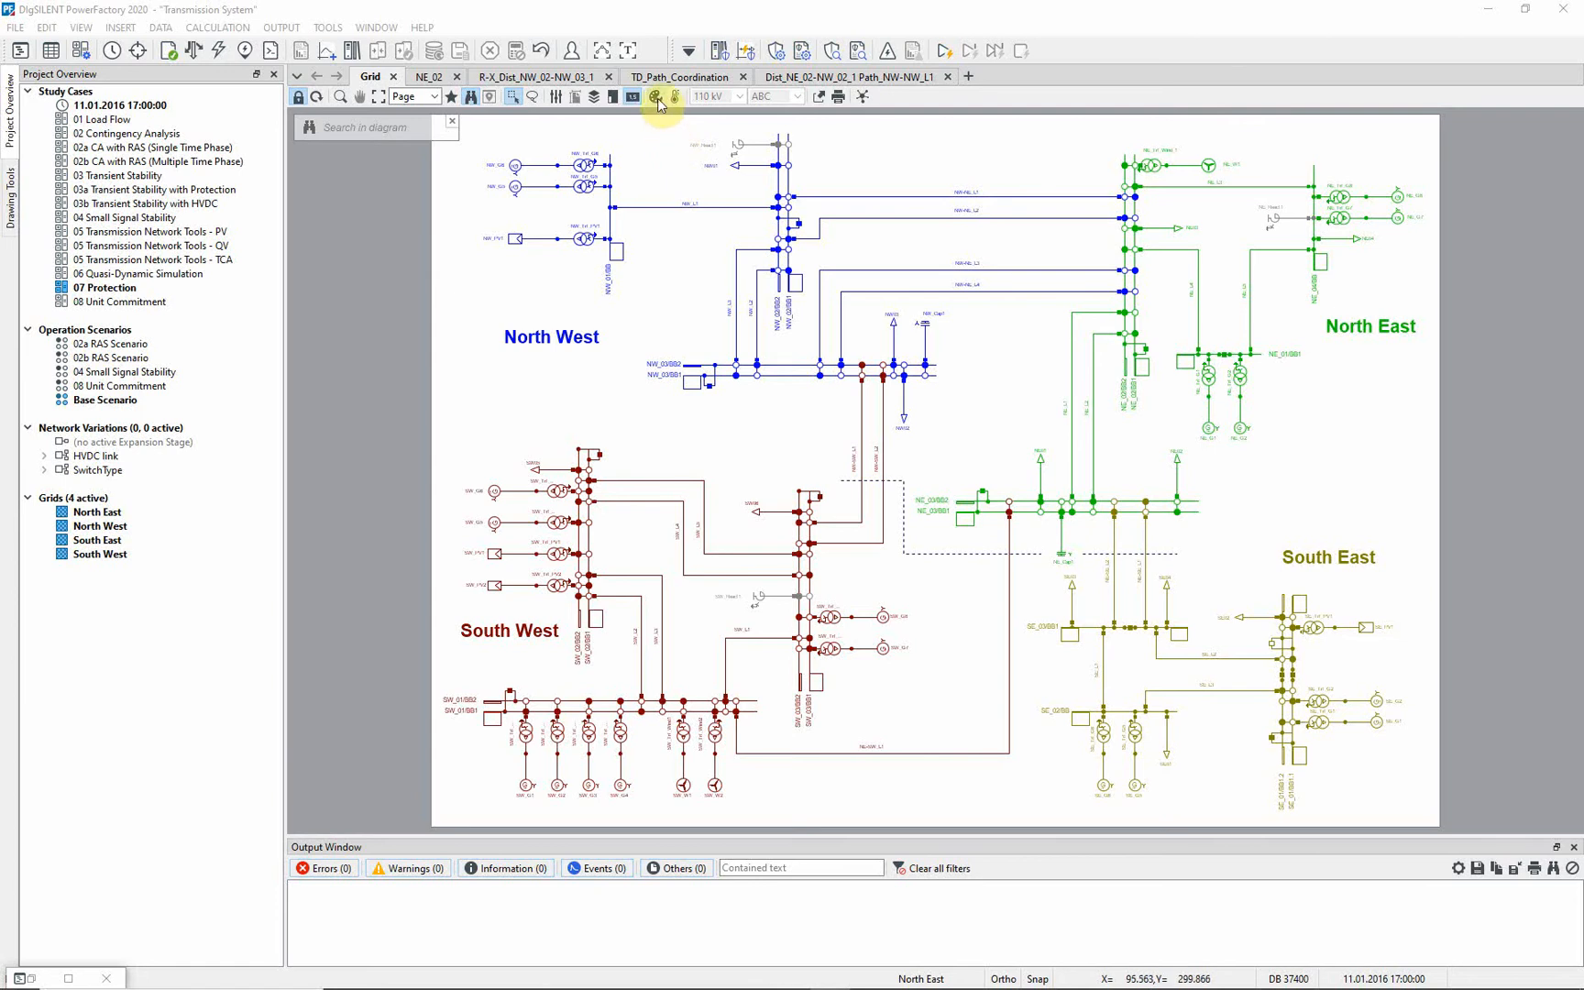
click(657, 96)
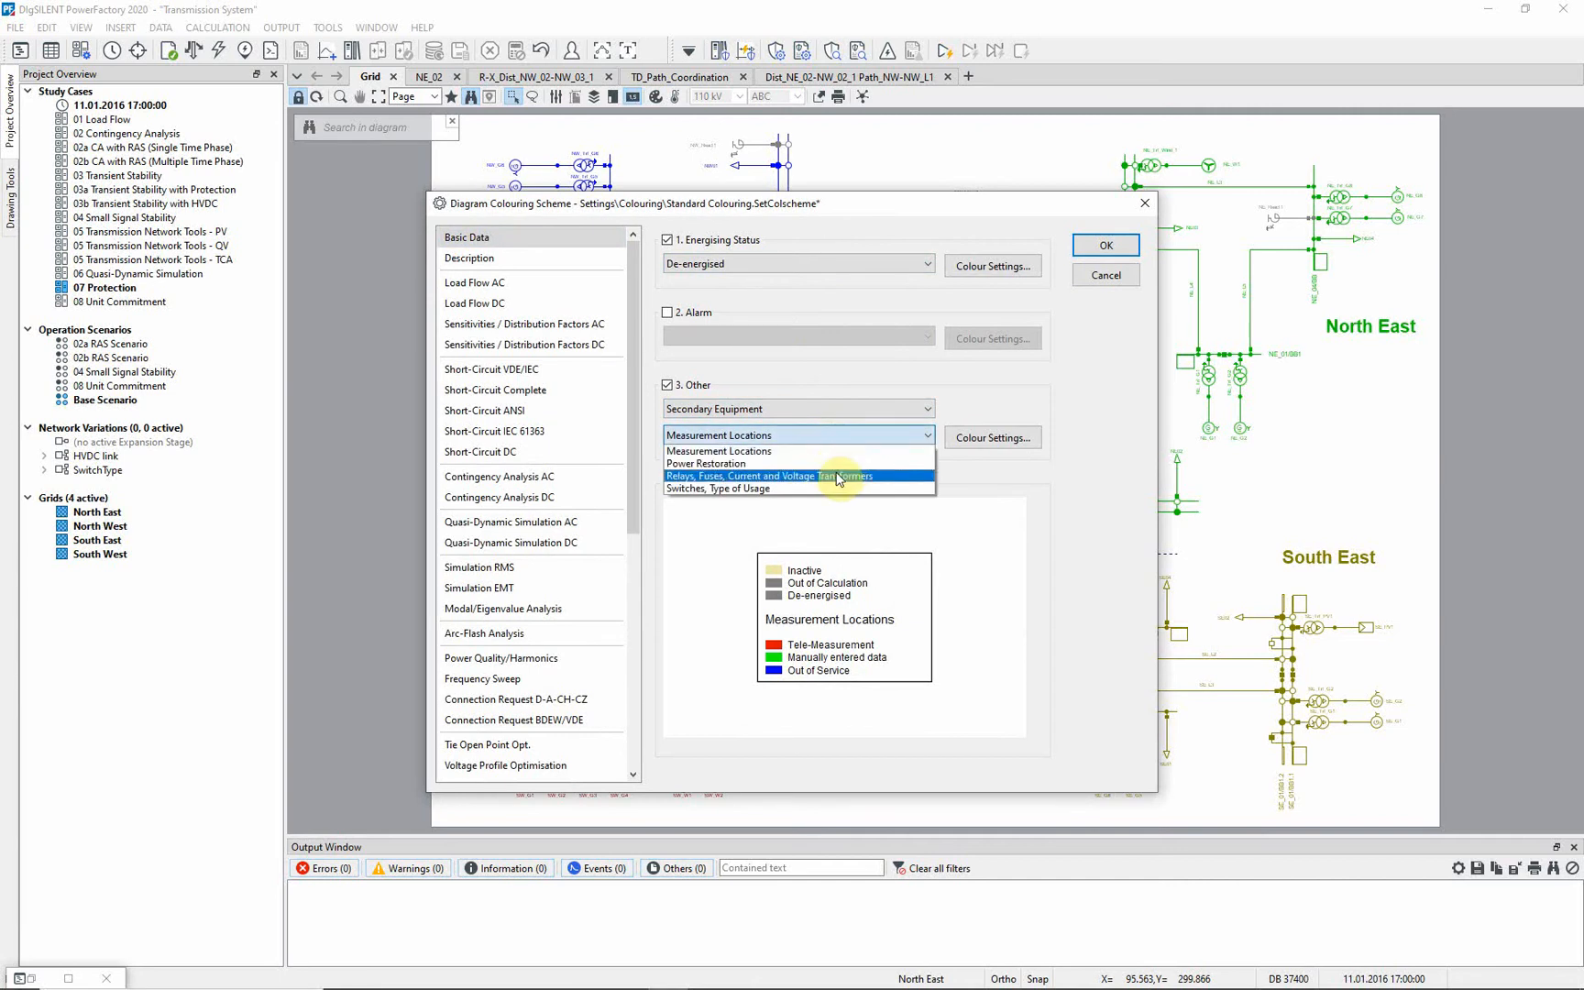
click(1105, 244)
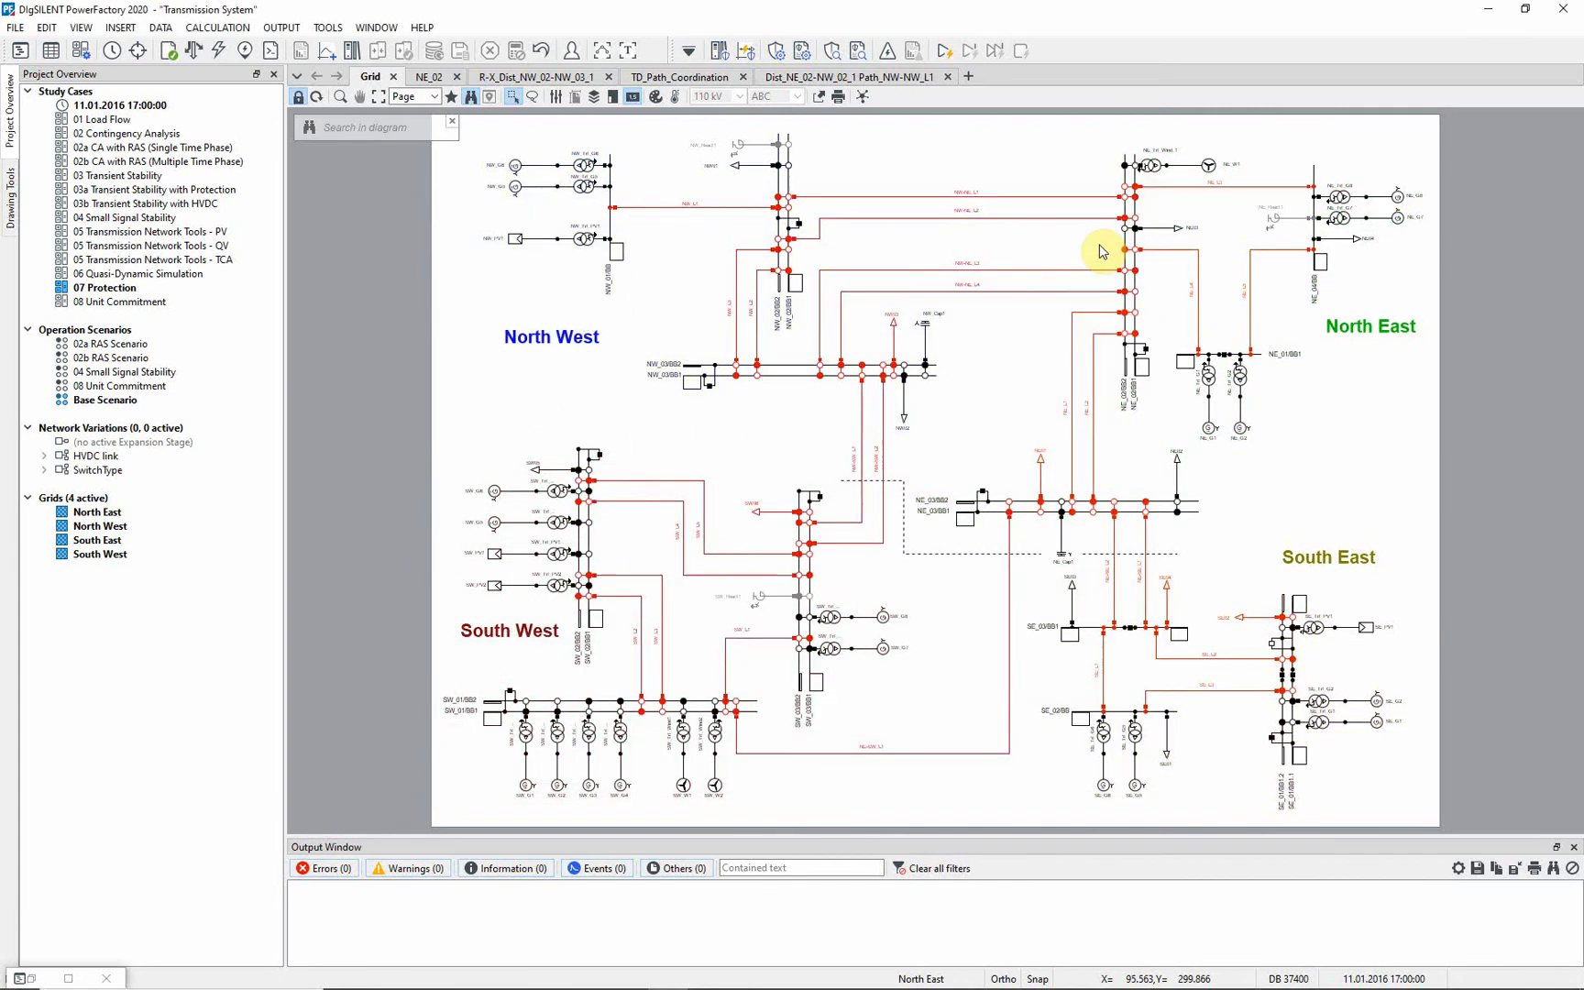
mouse_move(1101, 250)
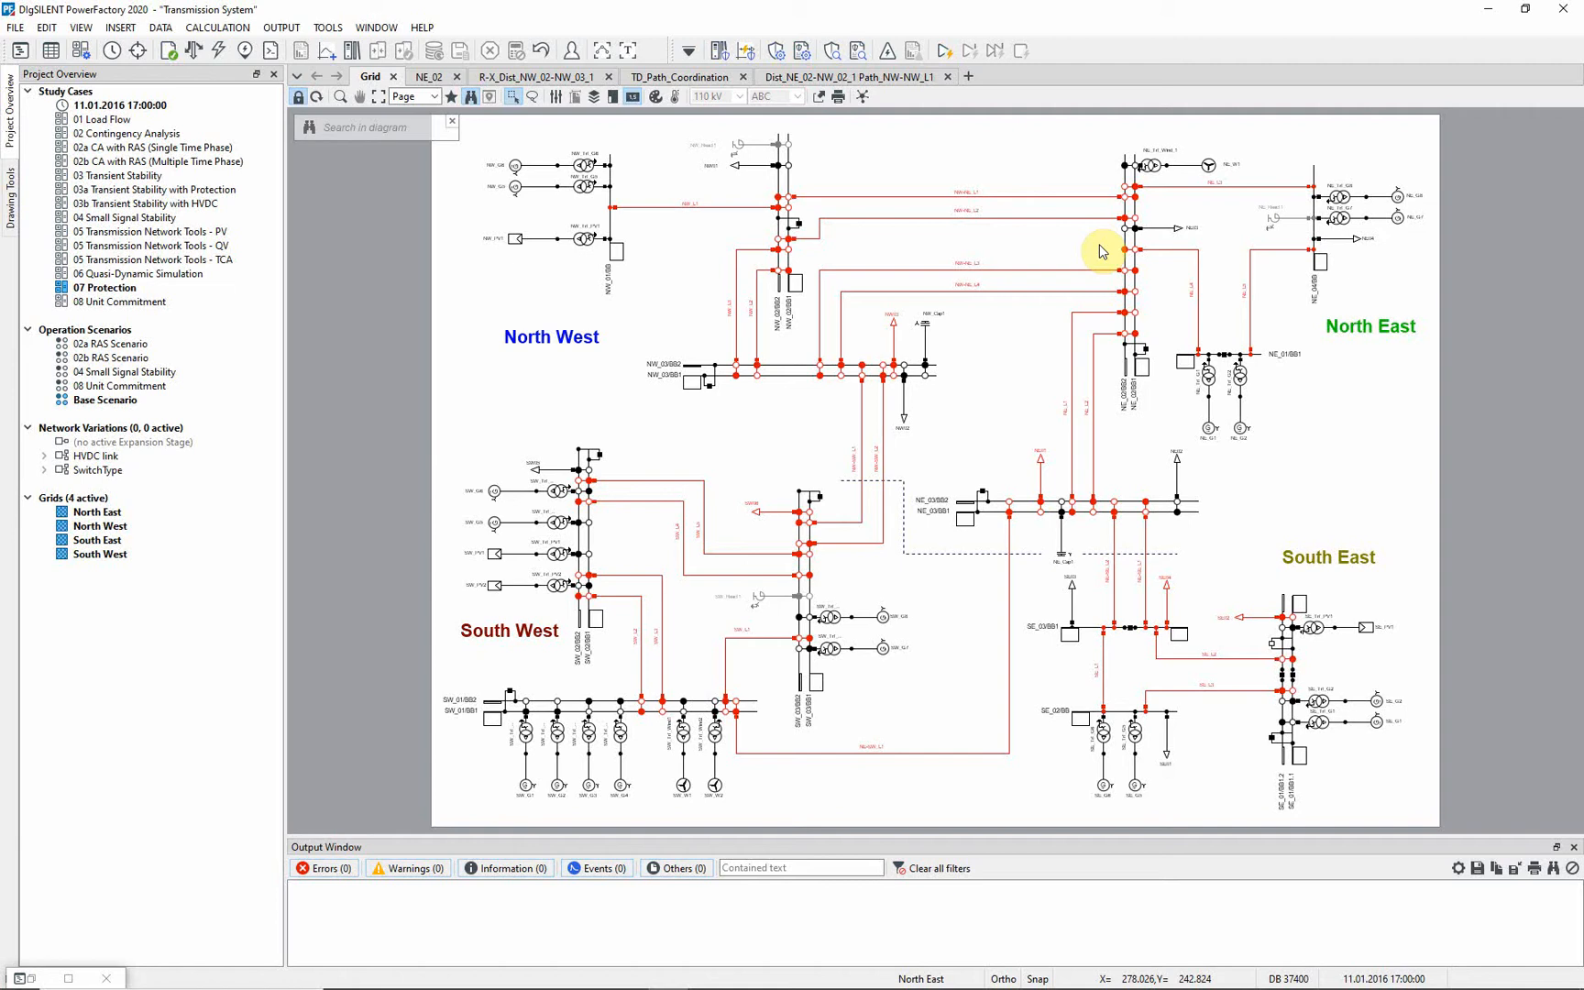
mouse_move(1100, 250)
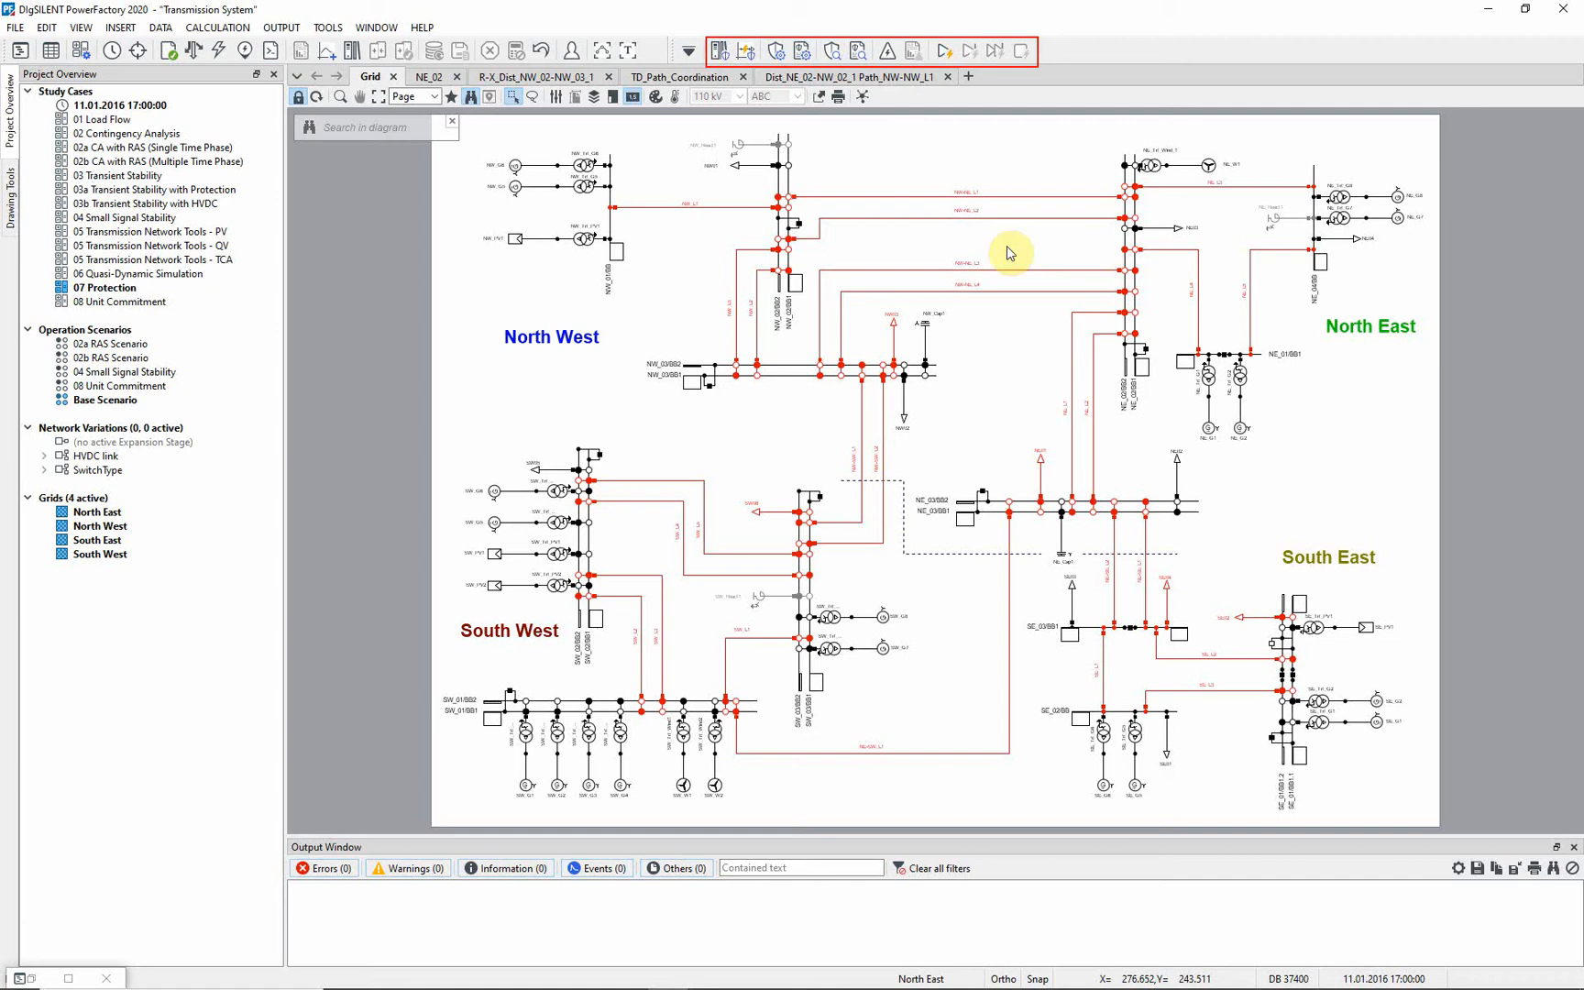
- Launch the Protection Coordination Assistant and show its Distance Protection page
click(781, 51)
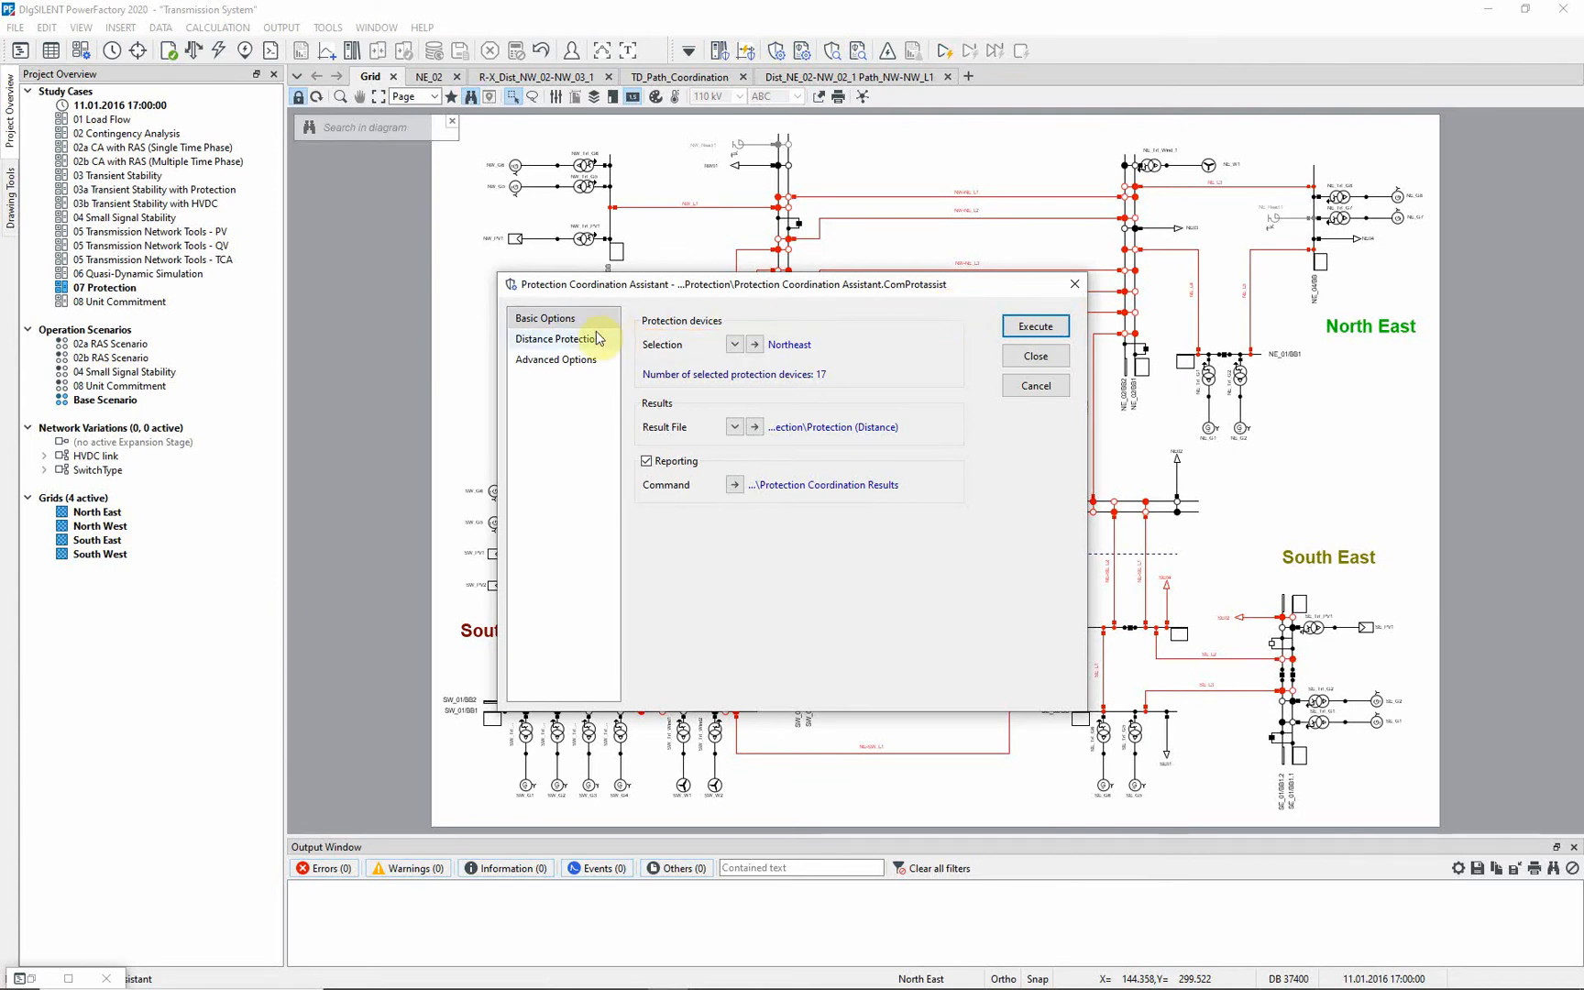
click(556, 338)
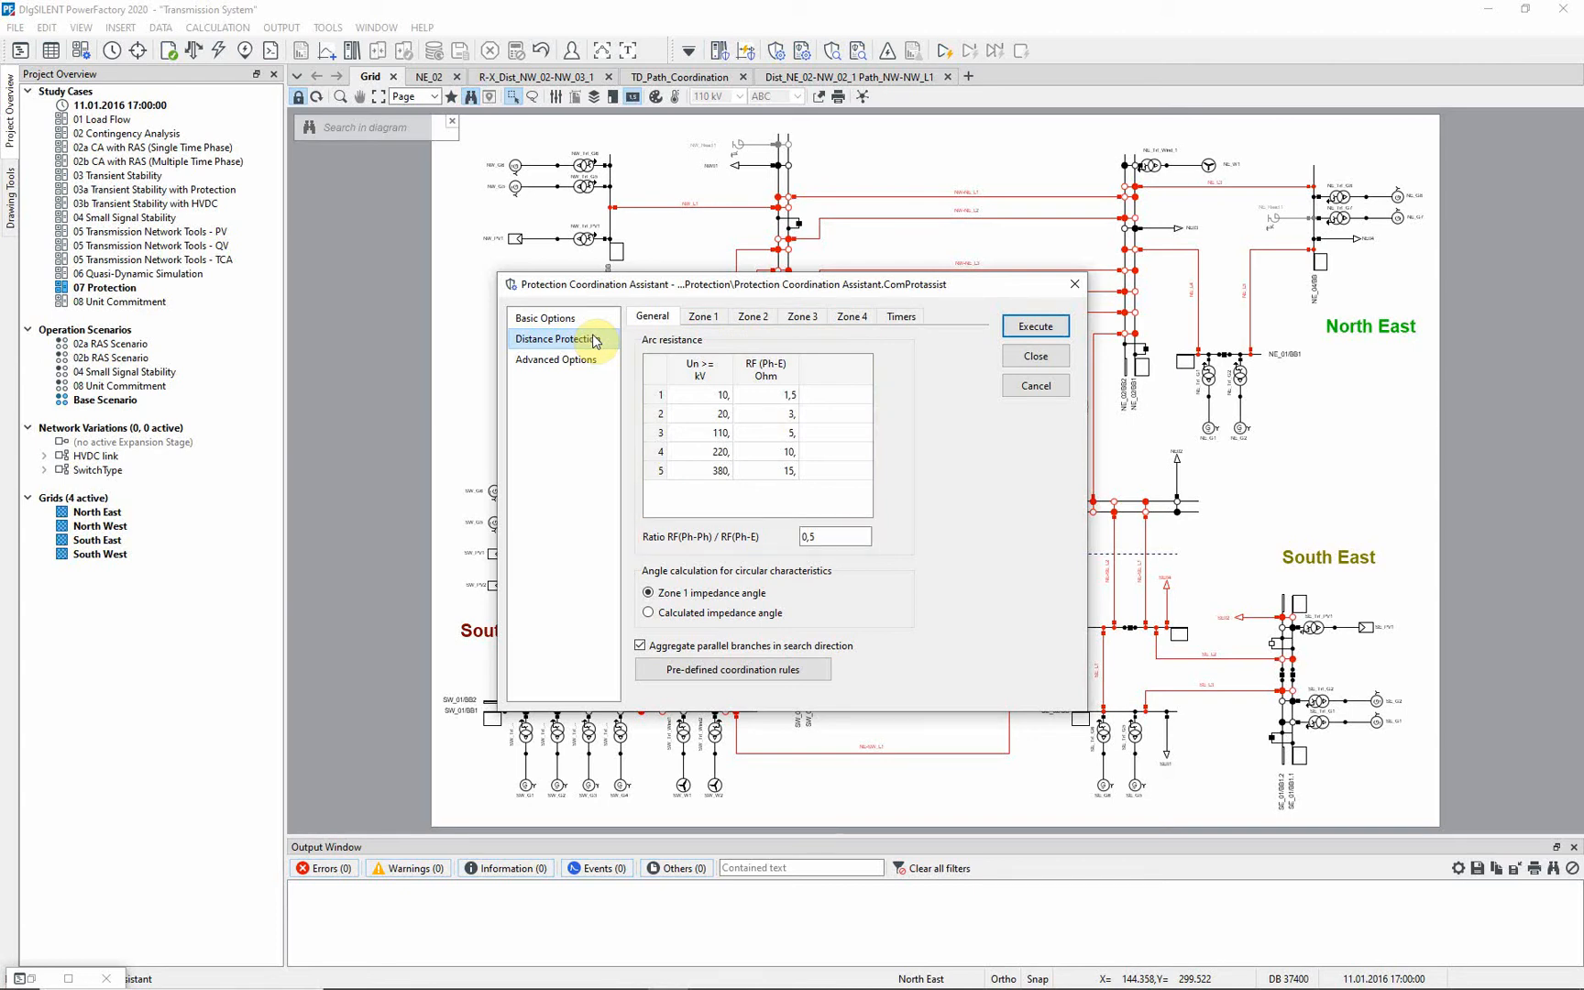
- Review the zone 1 reach formulas and available keywords, then show the zone 2 equations
click(641, 646)
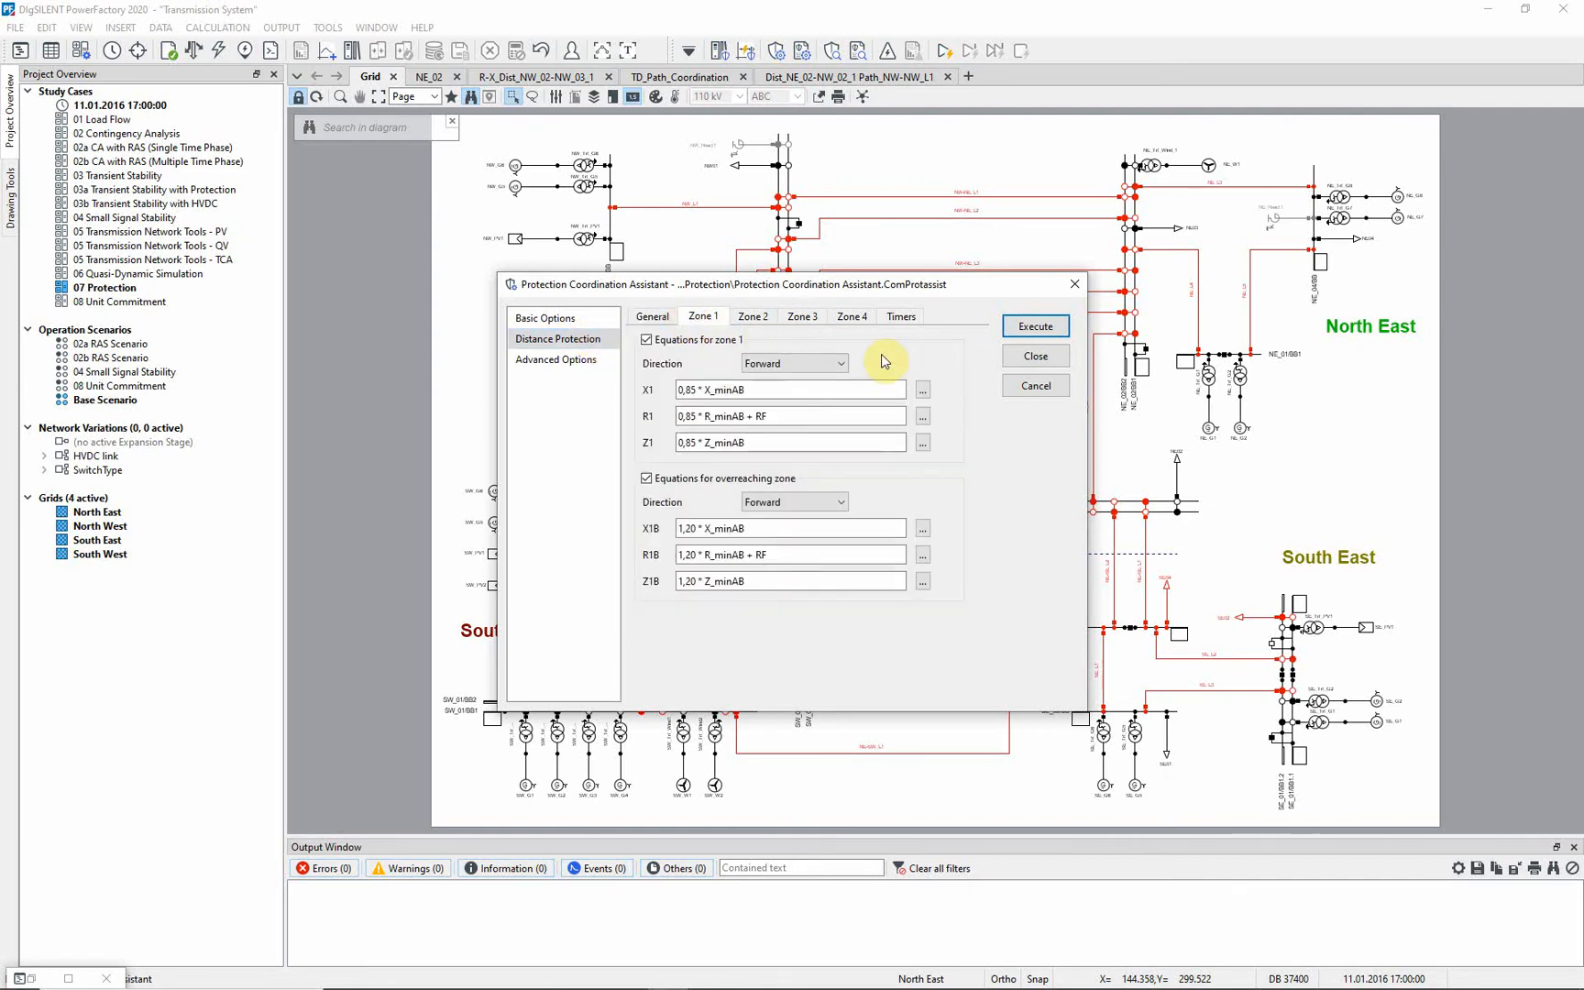
mouse_move(972, 381)
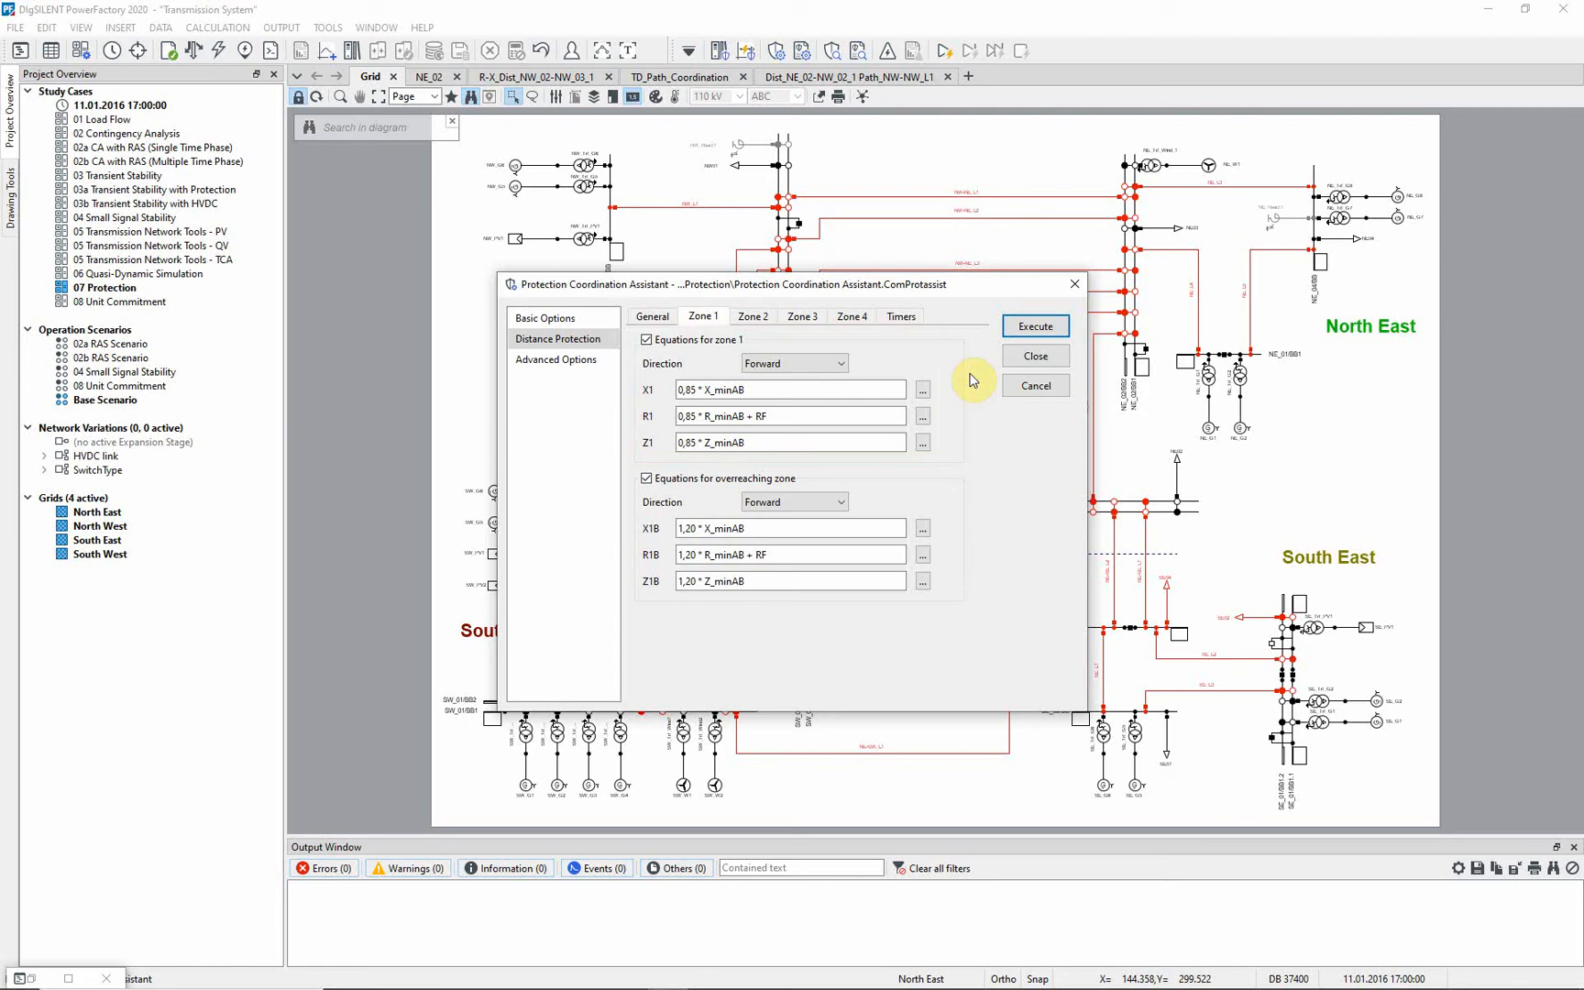
mouse_move(947, 395)
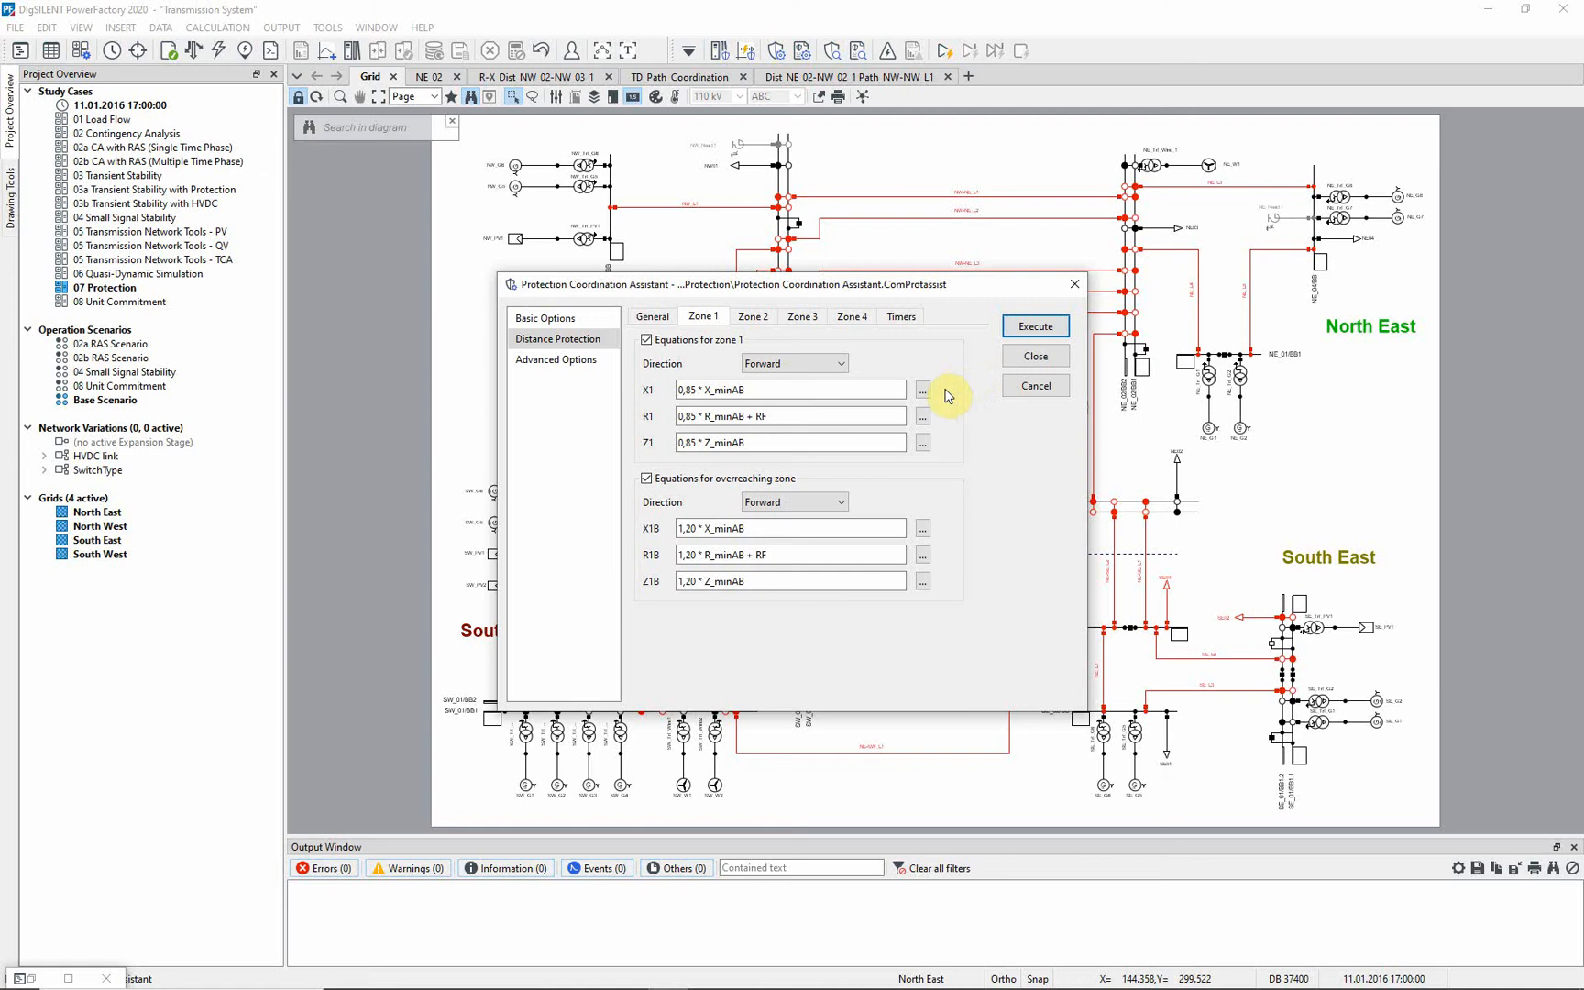
click(921, 390)
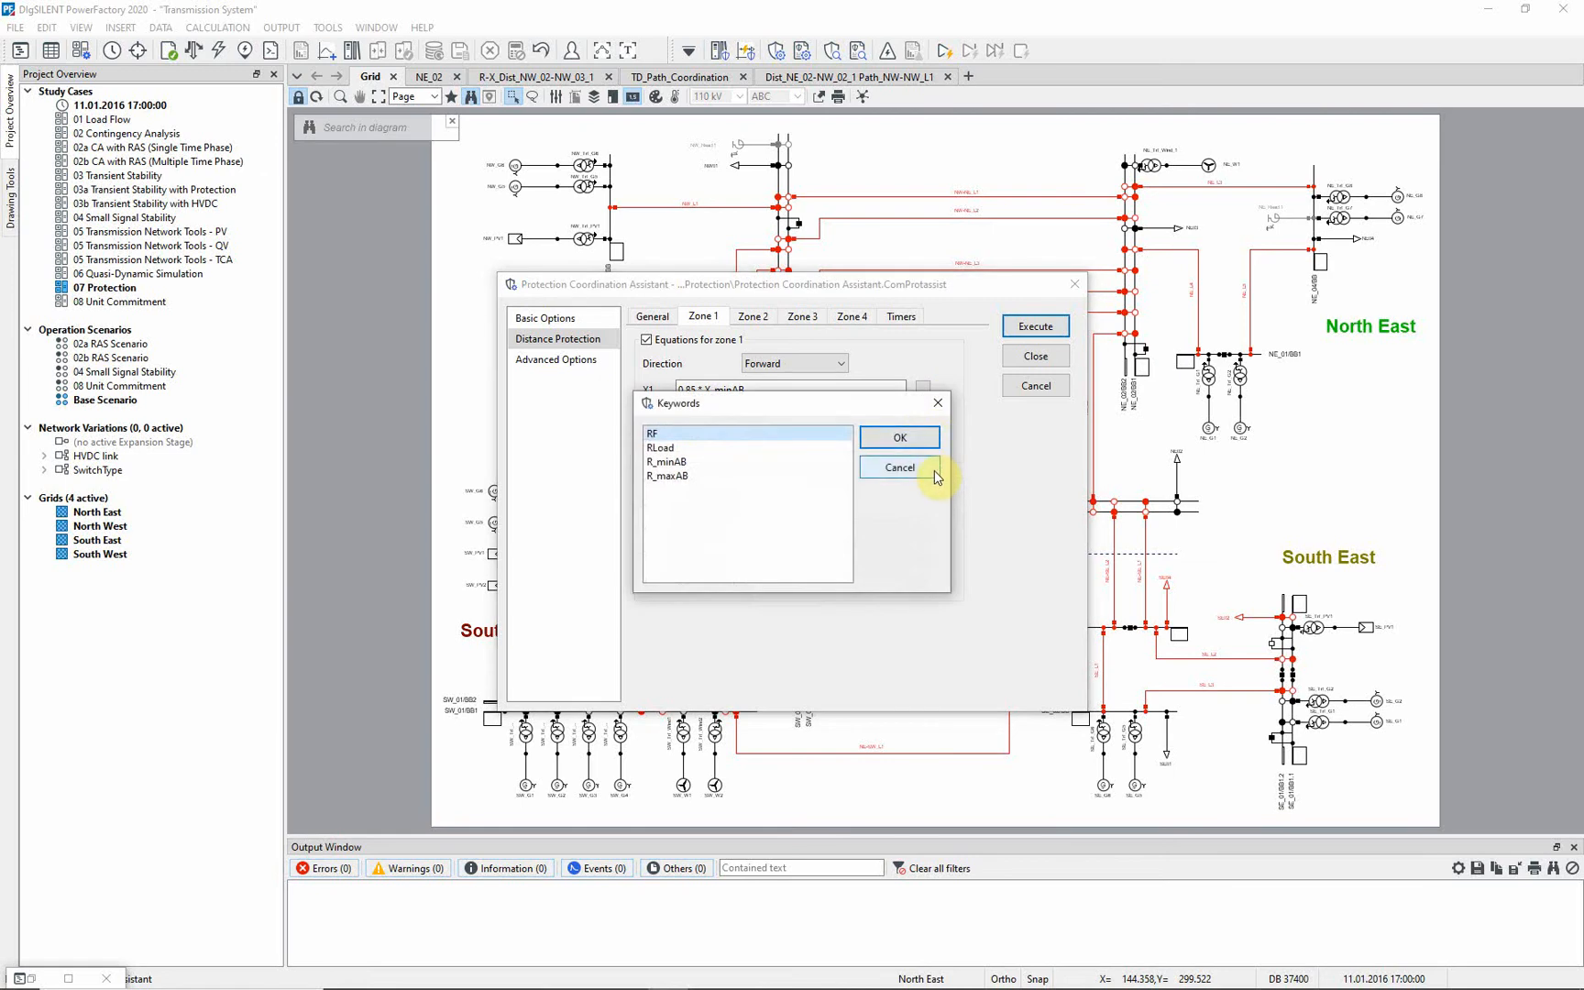
click(898, 467)
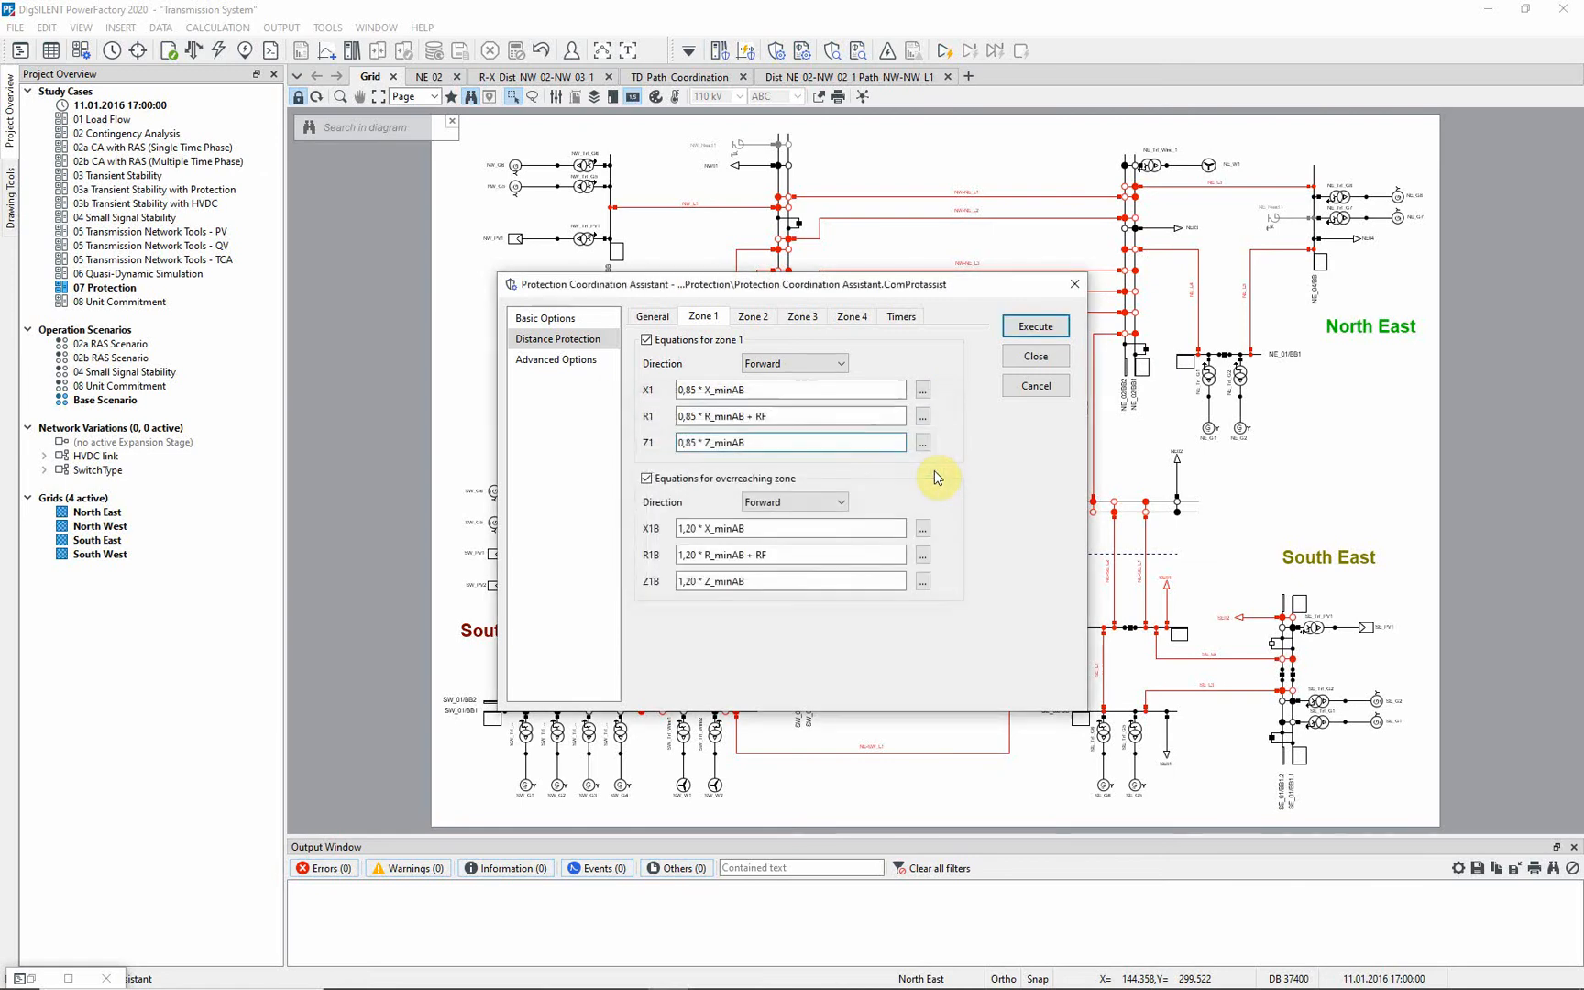
click(751, 316)
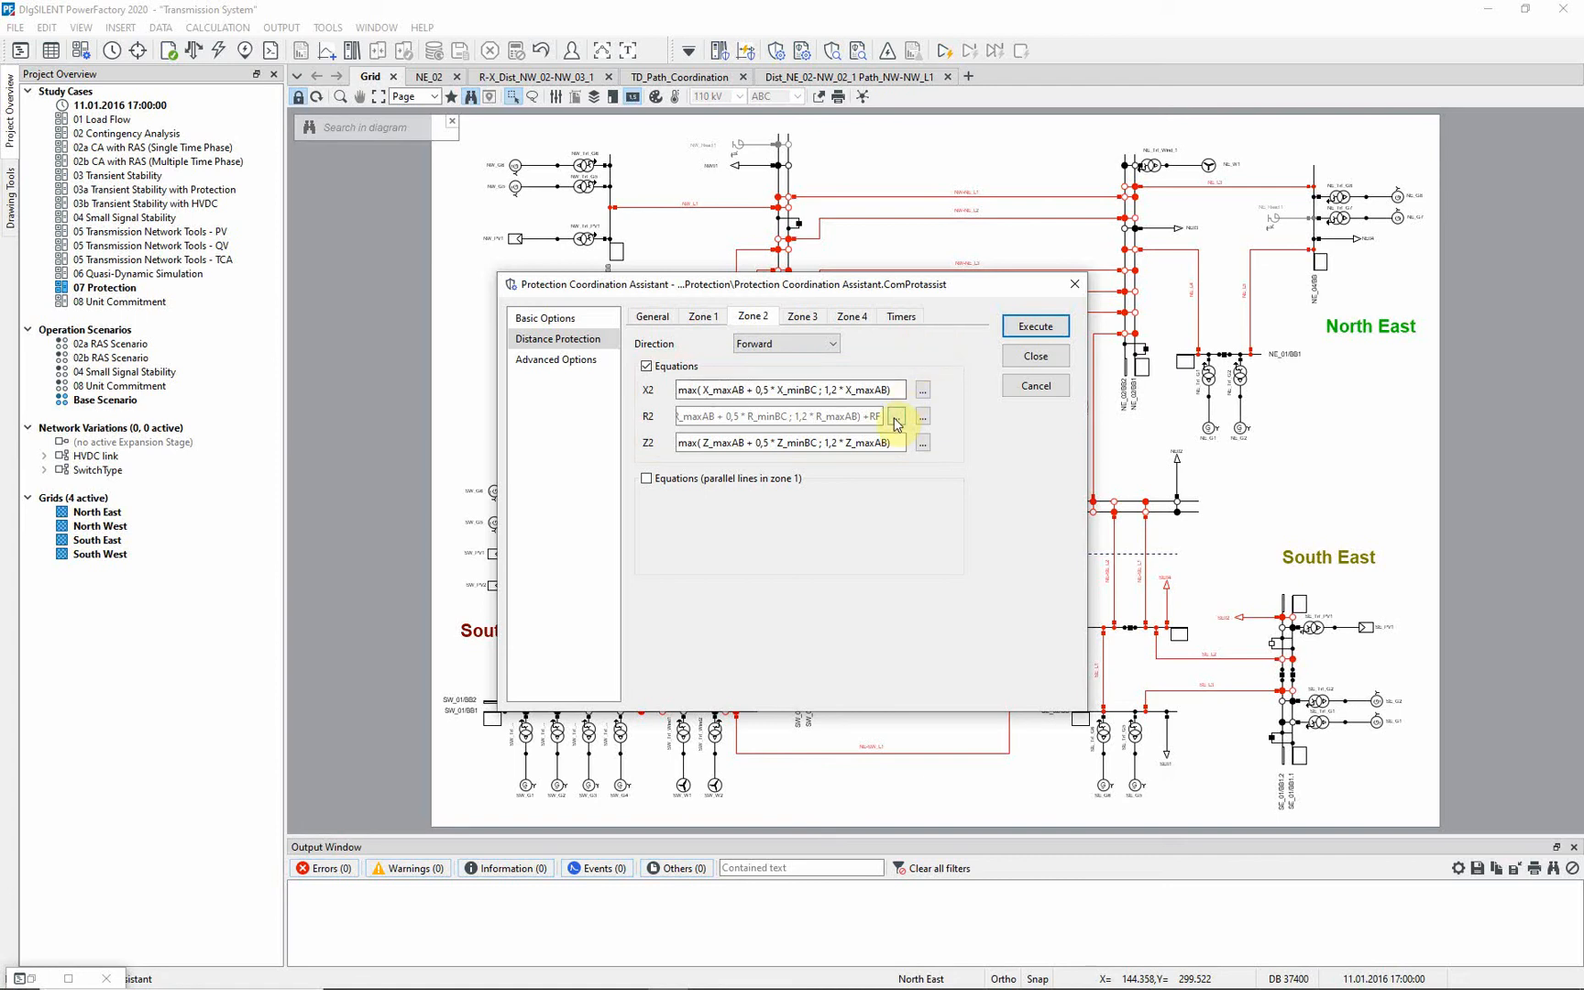
- Inspect the full R2 resistance equation, then show the zone Timers settings
click(920, 416)
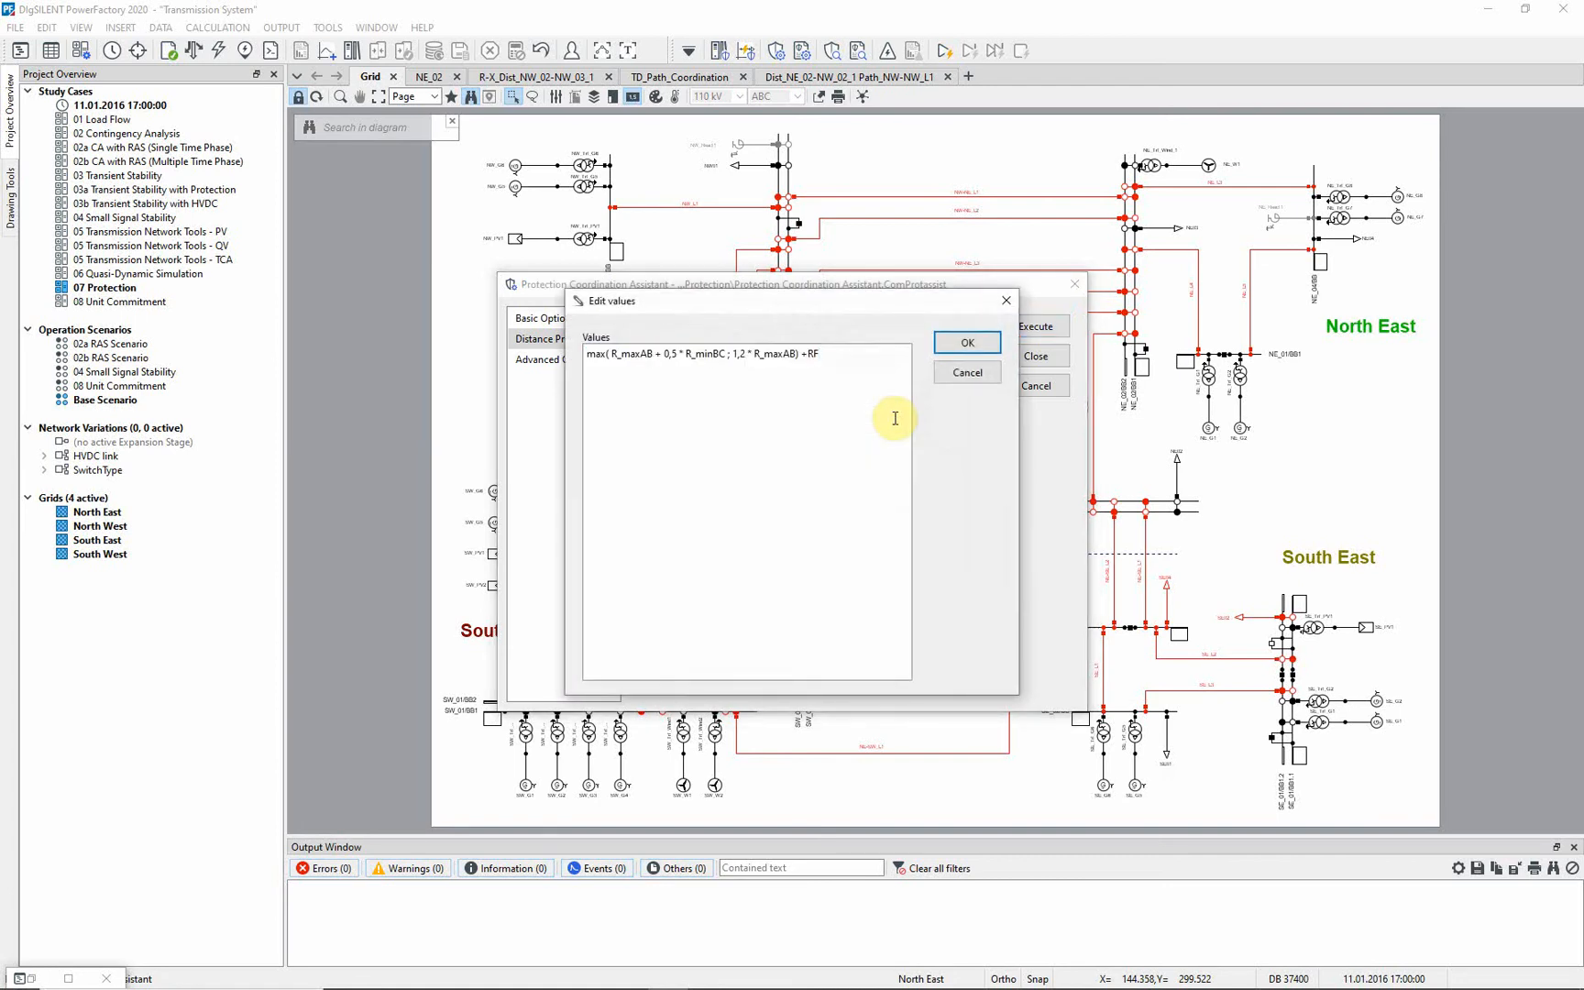
click(966, 342)
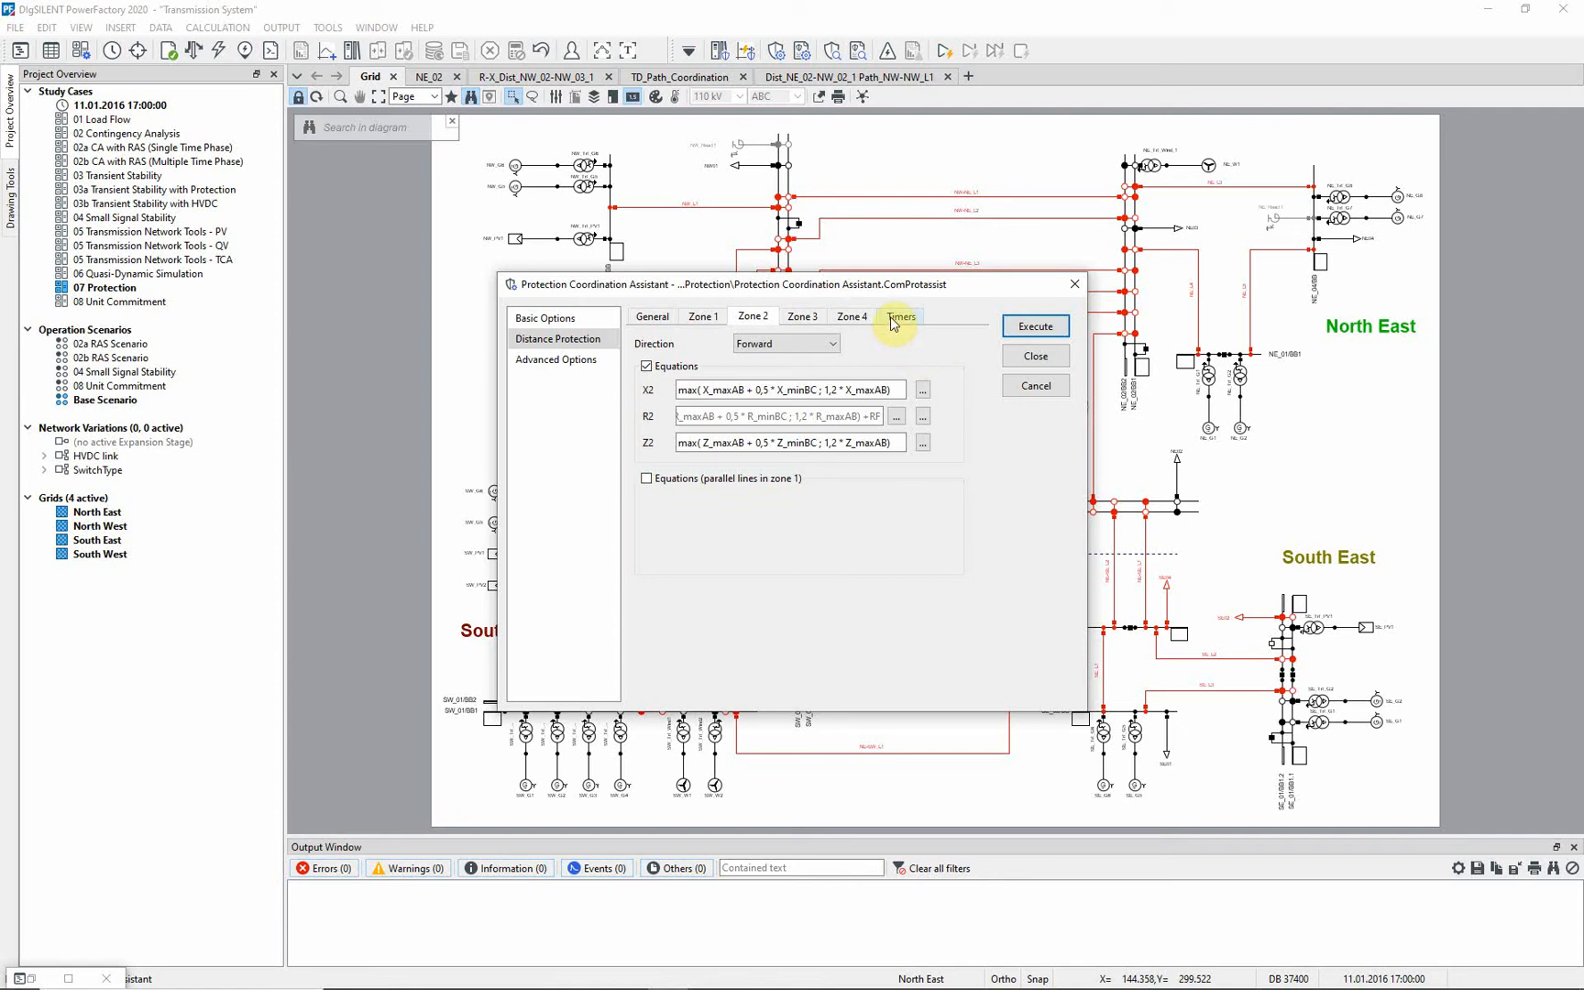
click(900, 316)
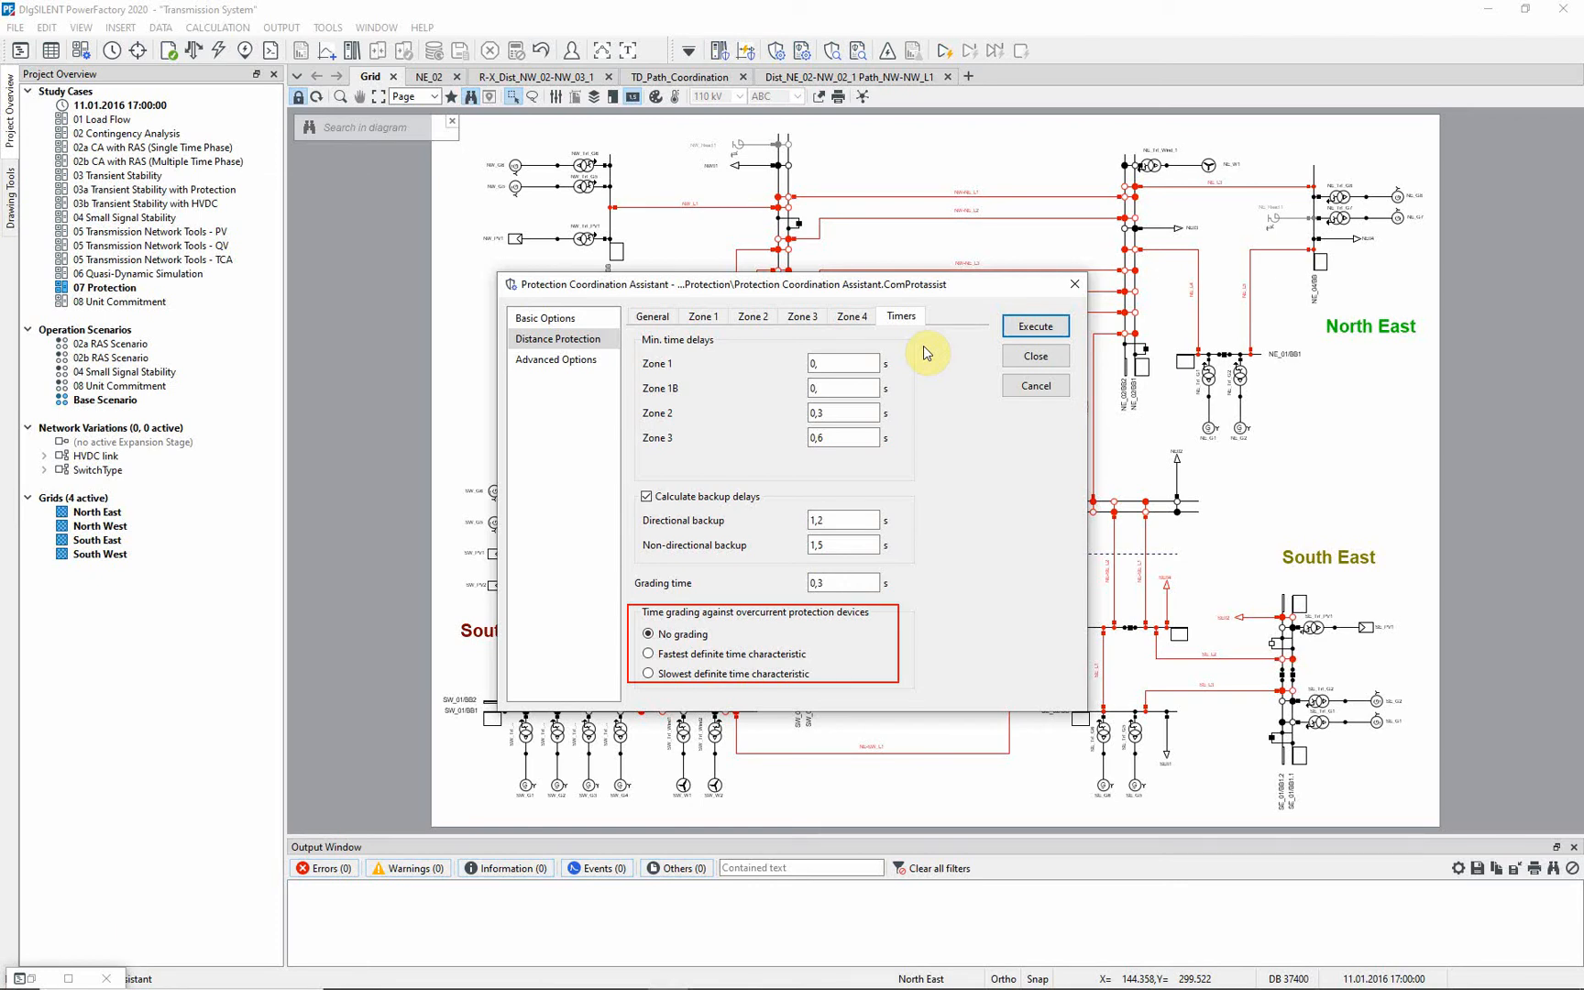
click(1033, 326)
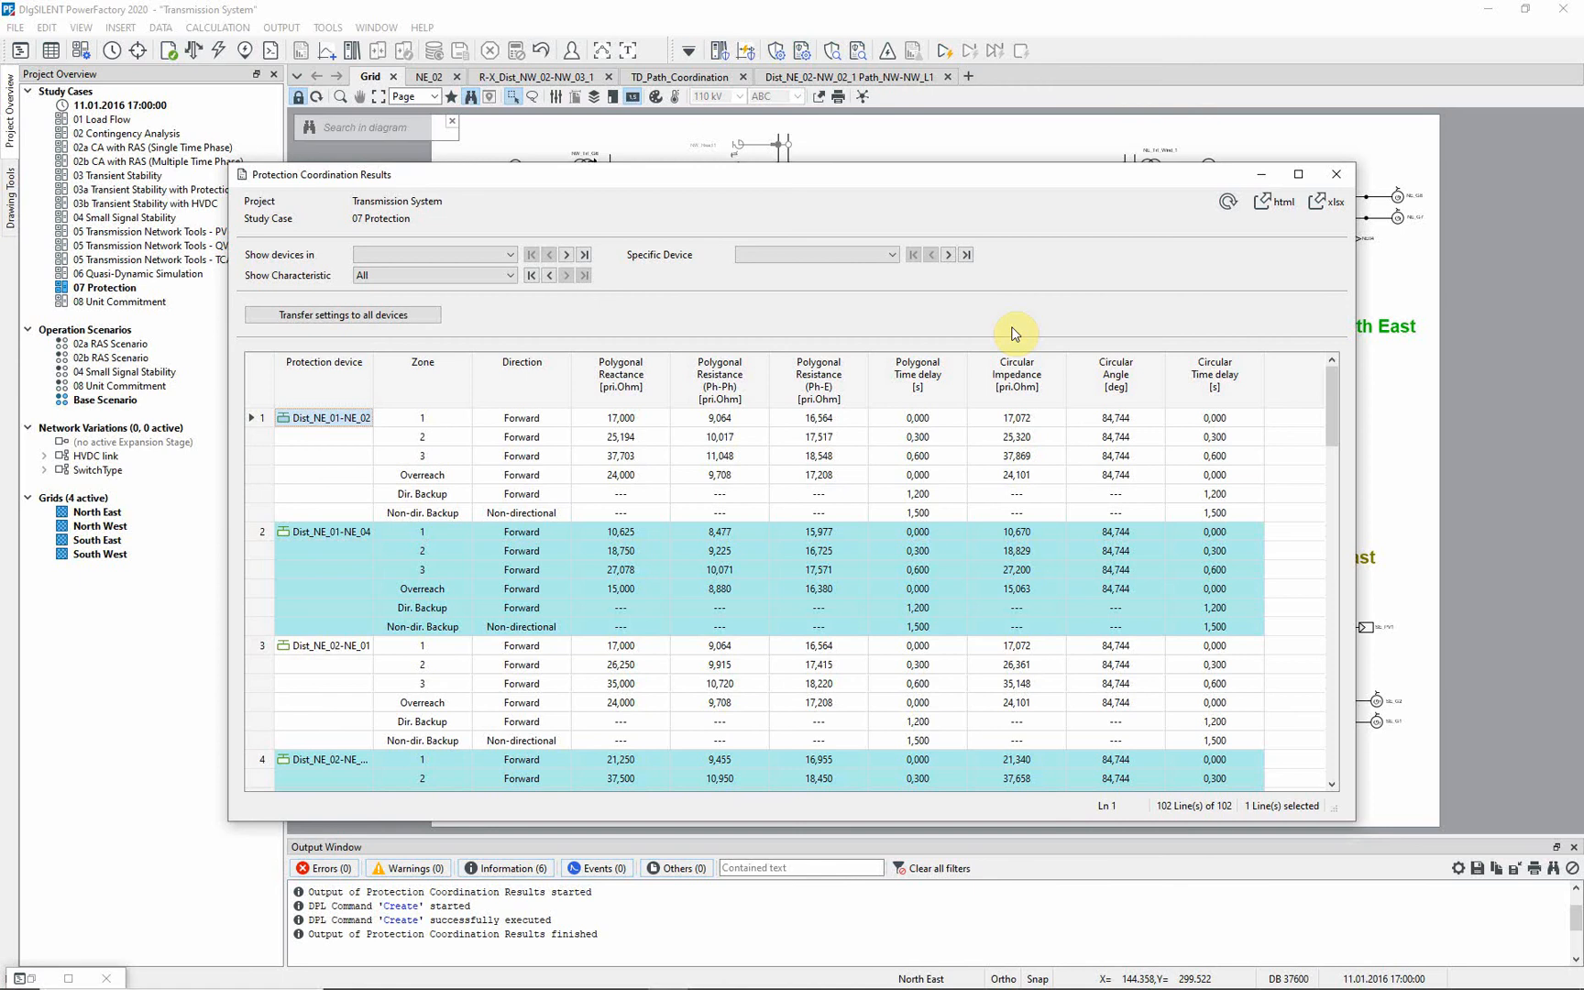
mouse_move(924, 331)
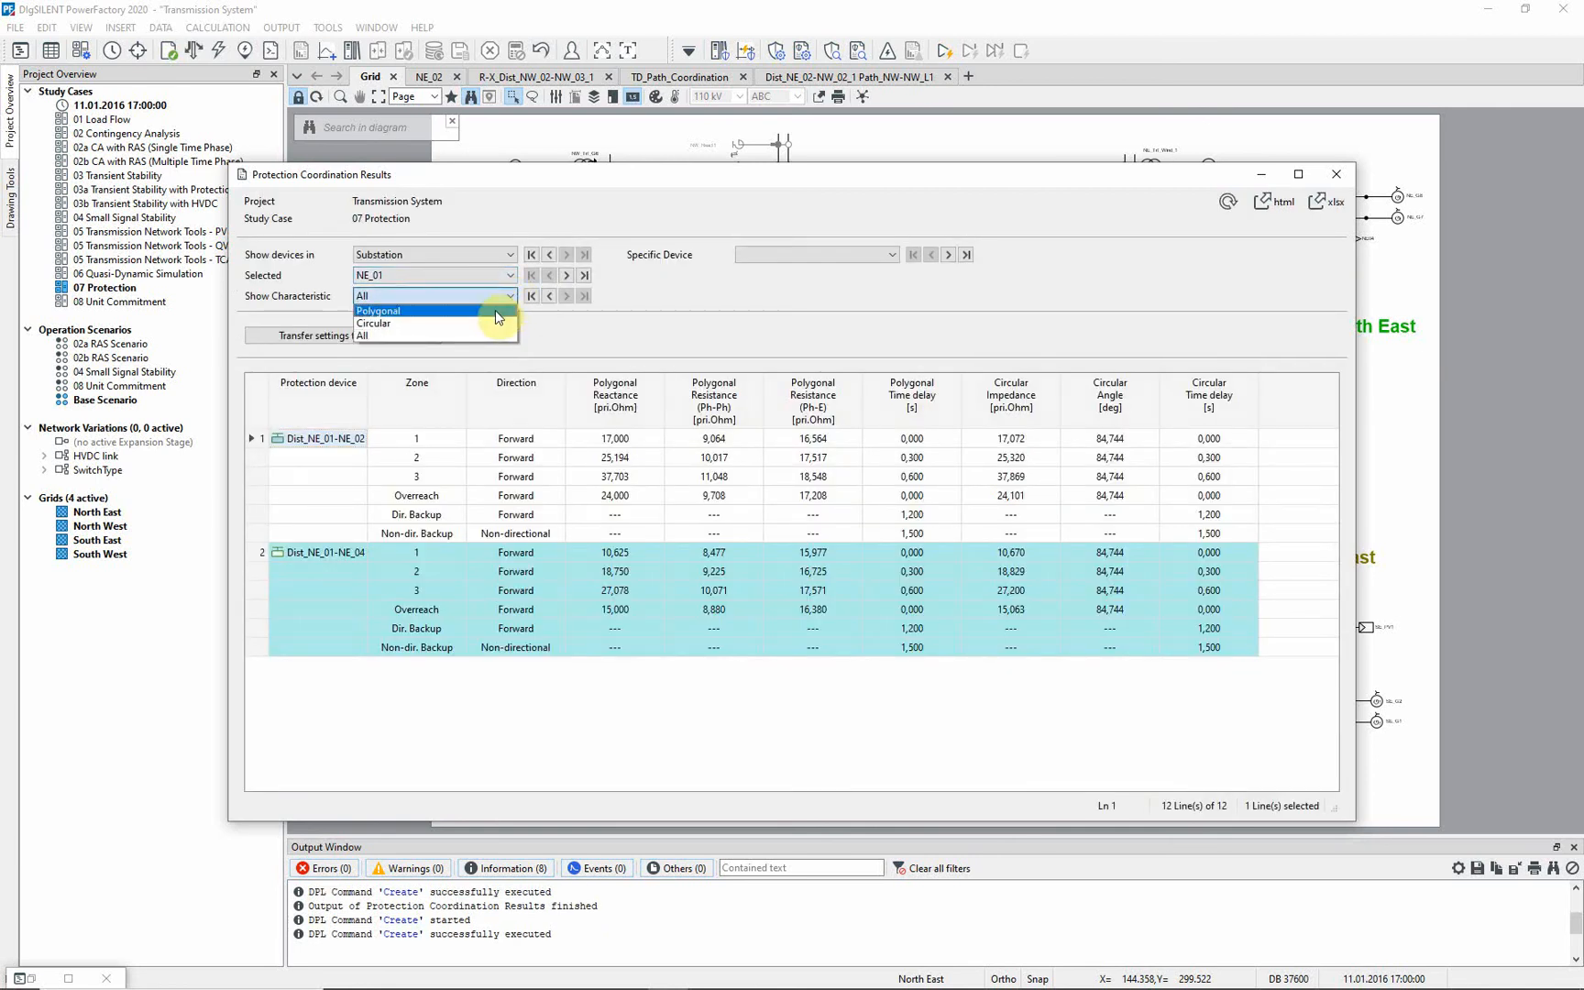
- Show only the polygonal characteristic settings in the results
click(379, 310)
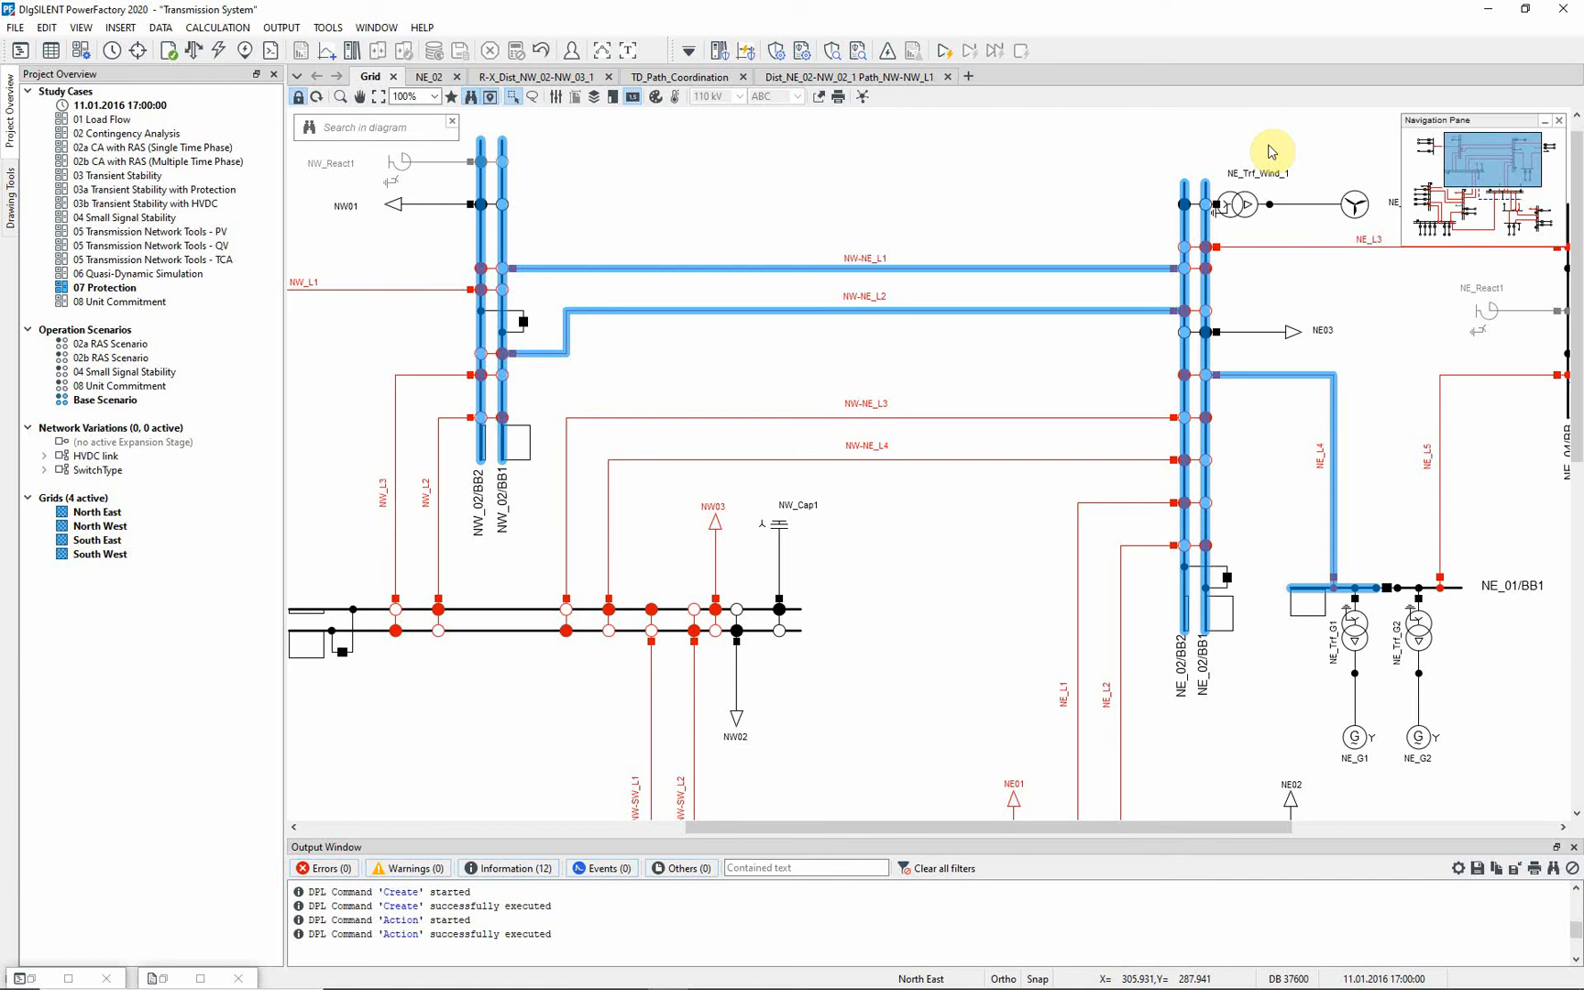
mouse_move(1273, 150)
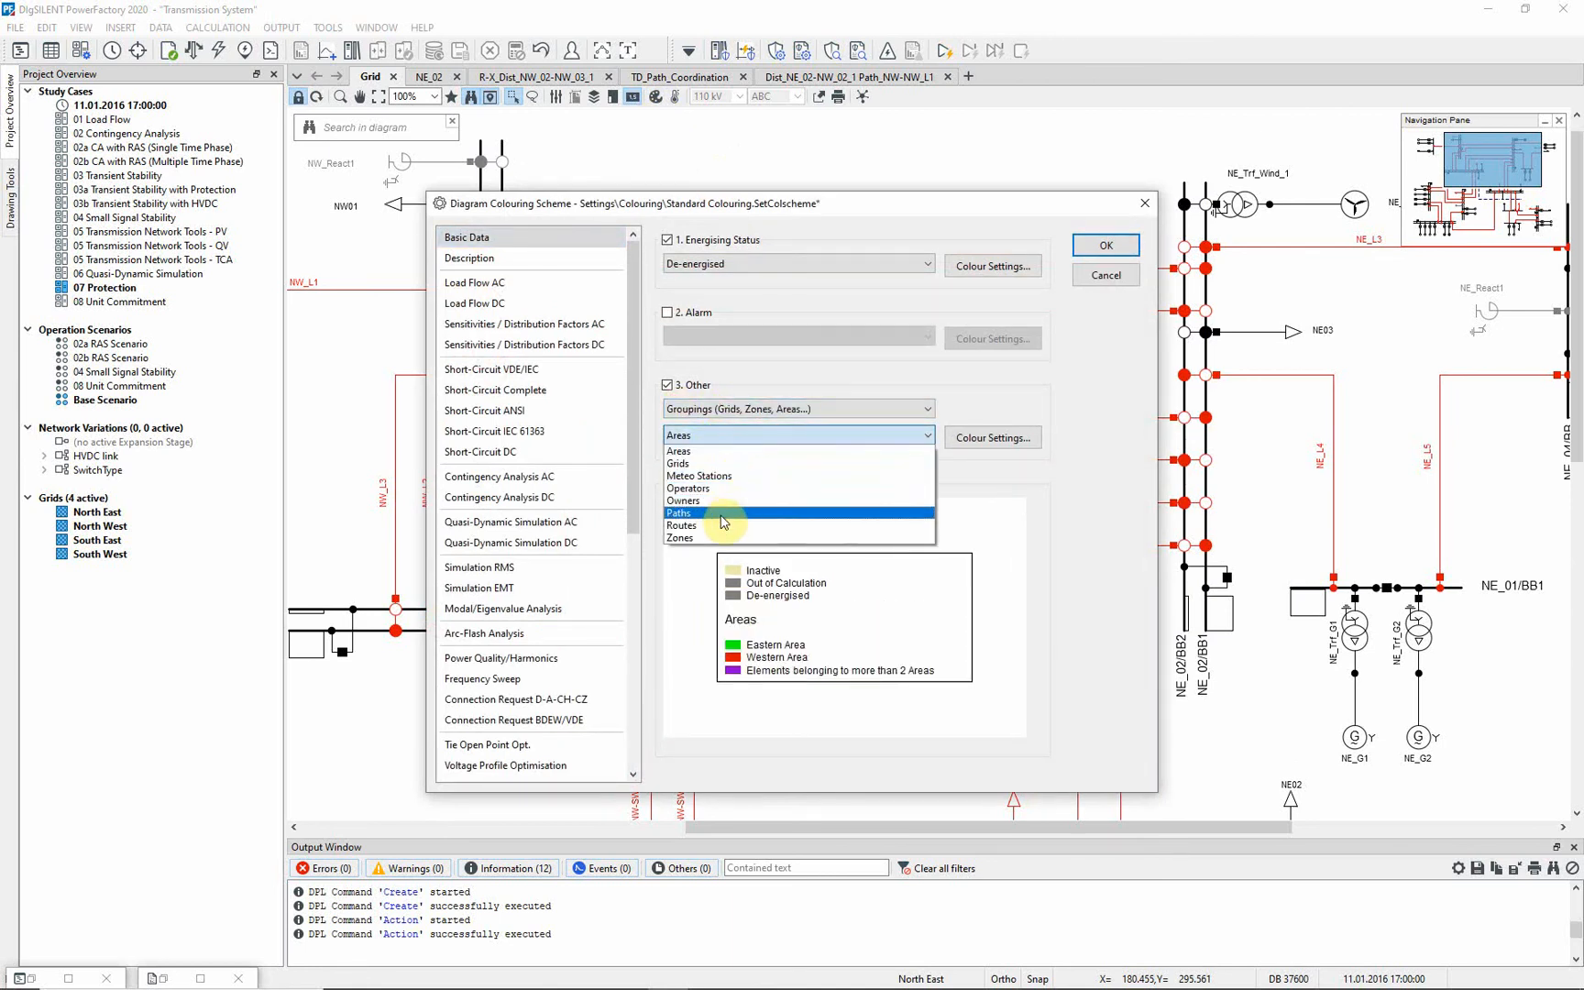
- Colour the diagram by defined paths to highlight the coordination path elements
click(681, 513)
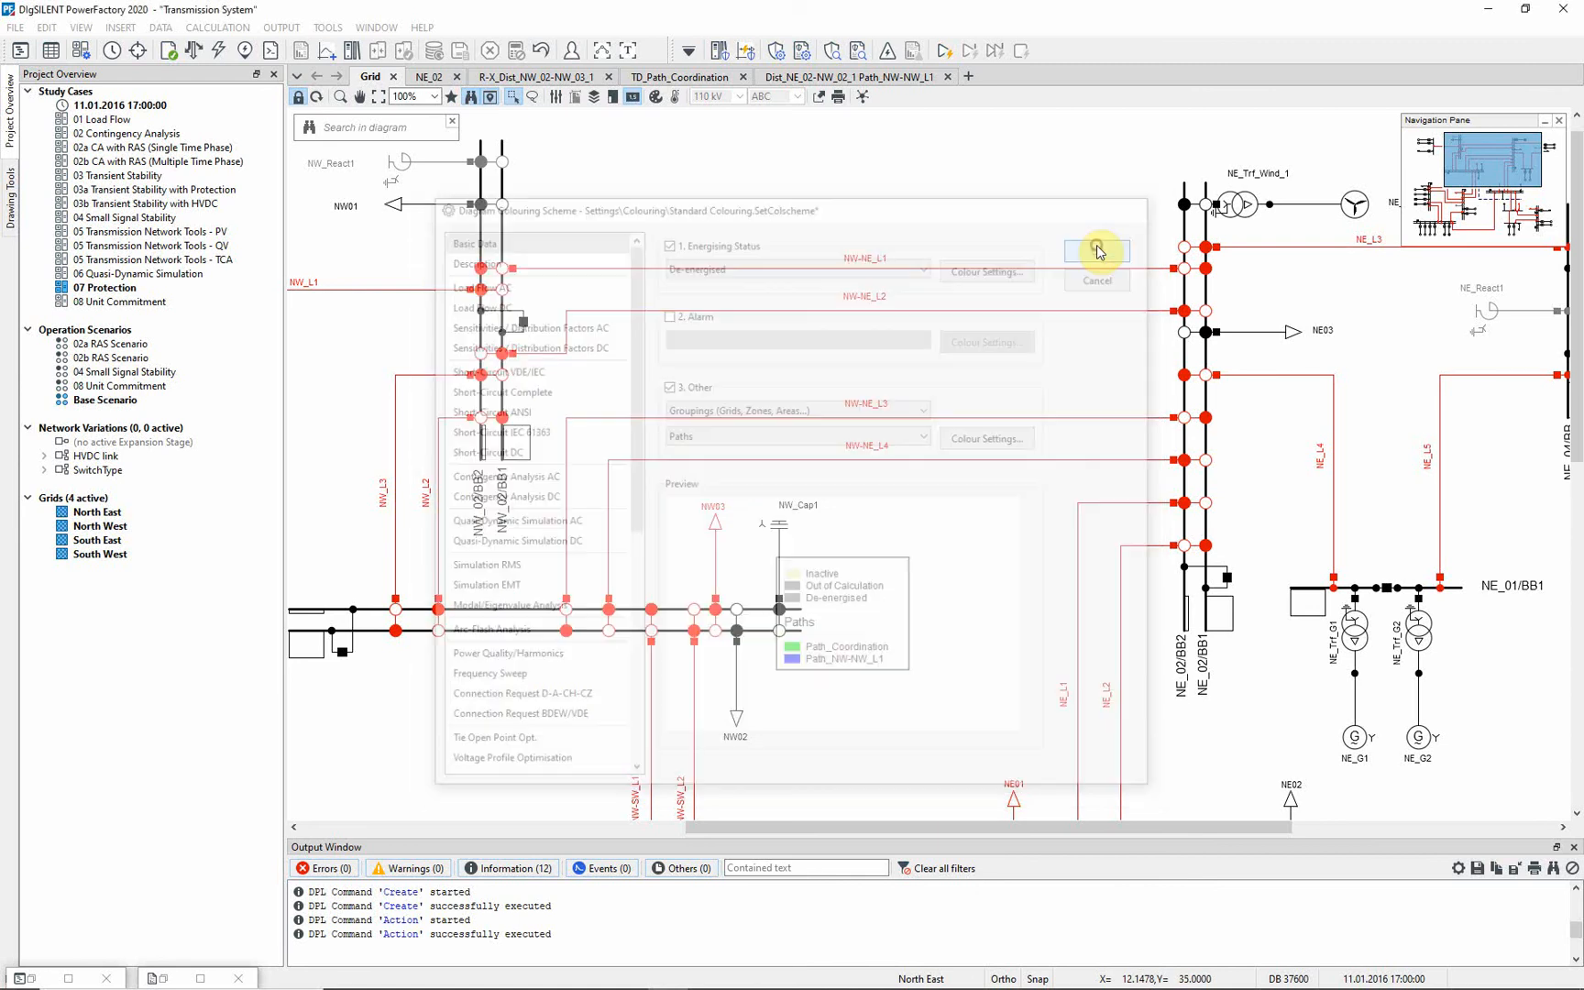
click(1097, 251)
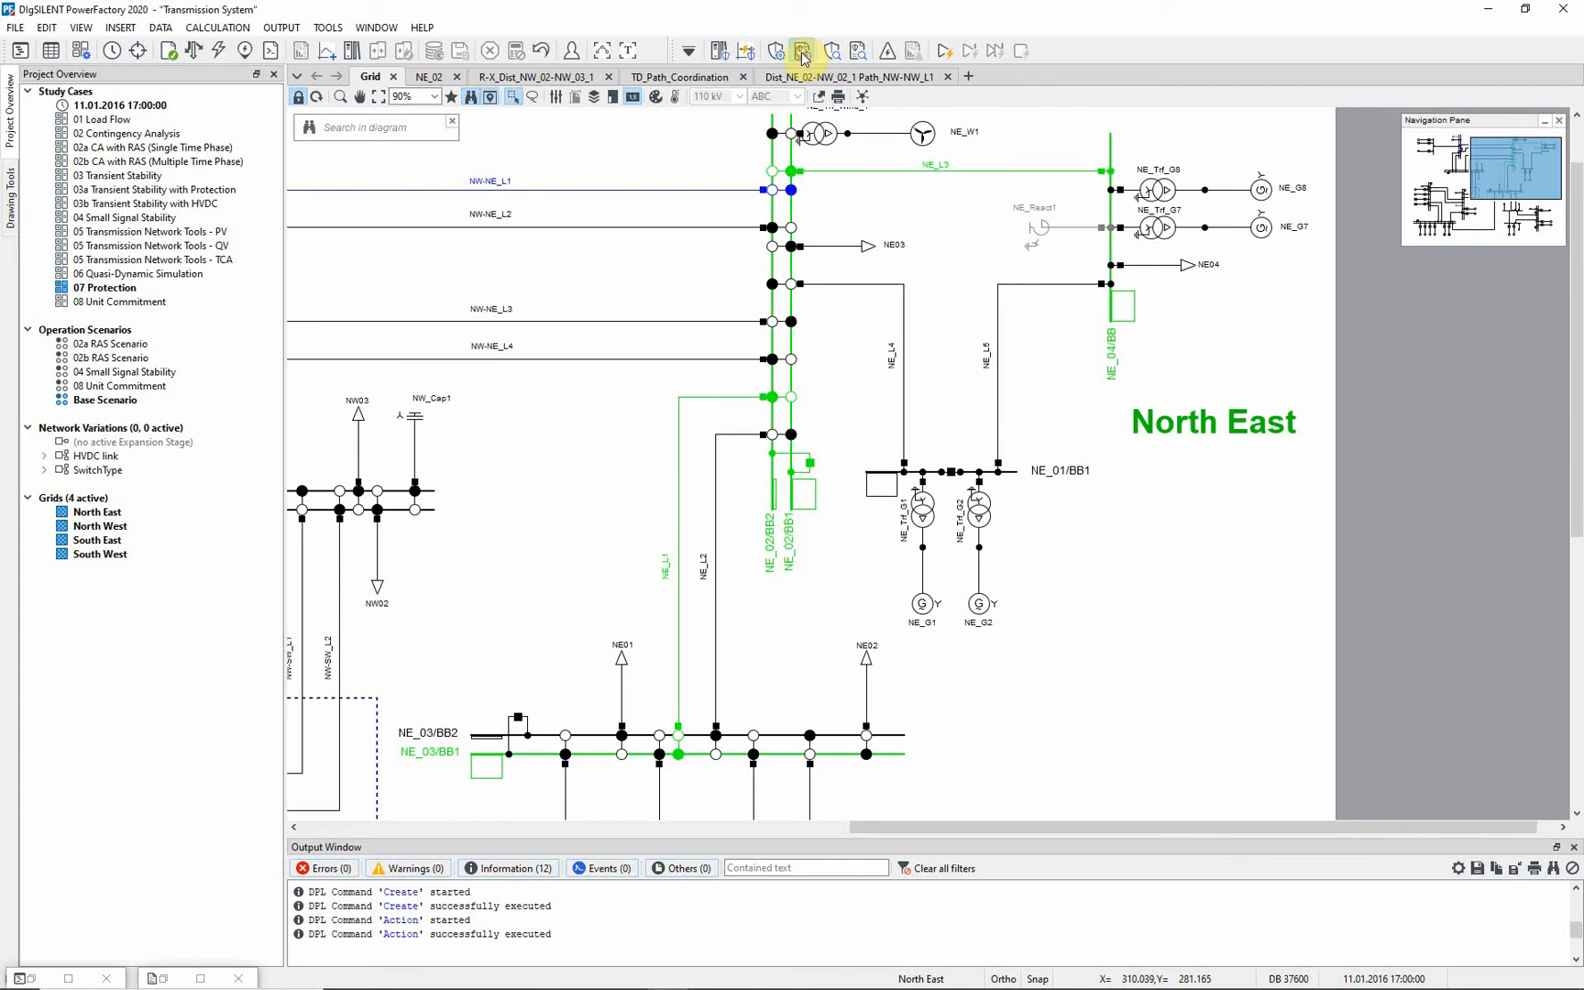
- Execute the coordination results output as a Path_Coordination time-distance plot, not a report
click(803, 50)
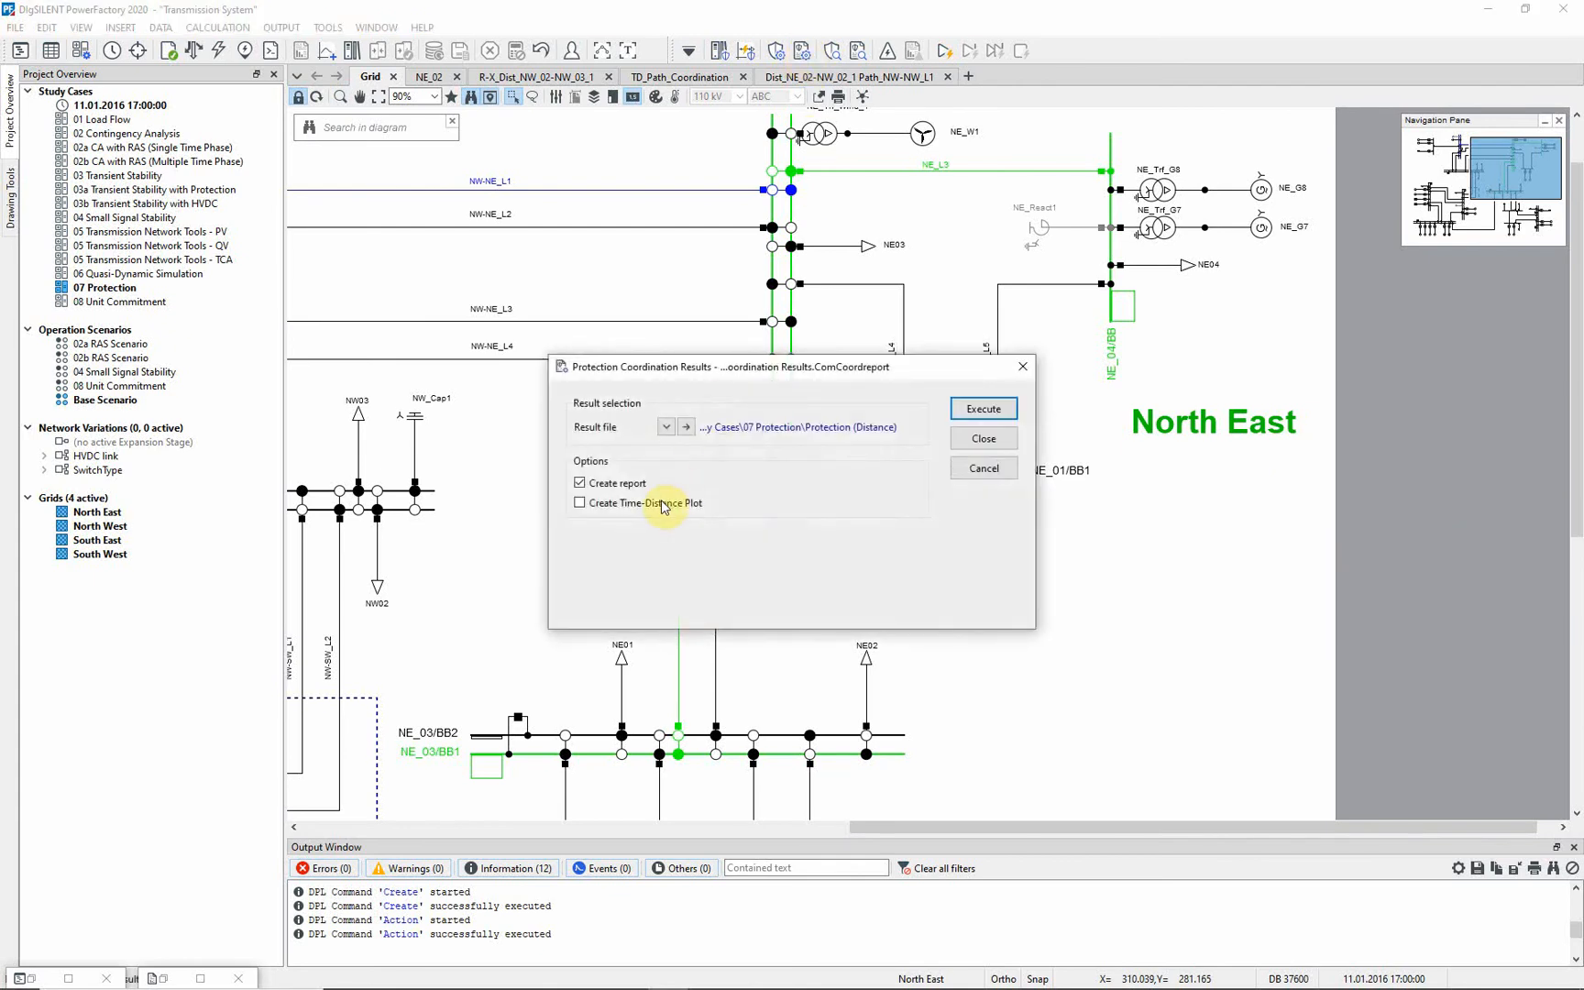
click(580, 502)
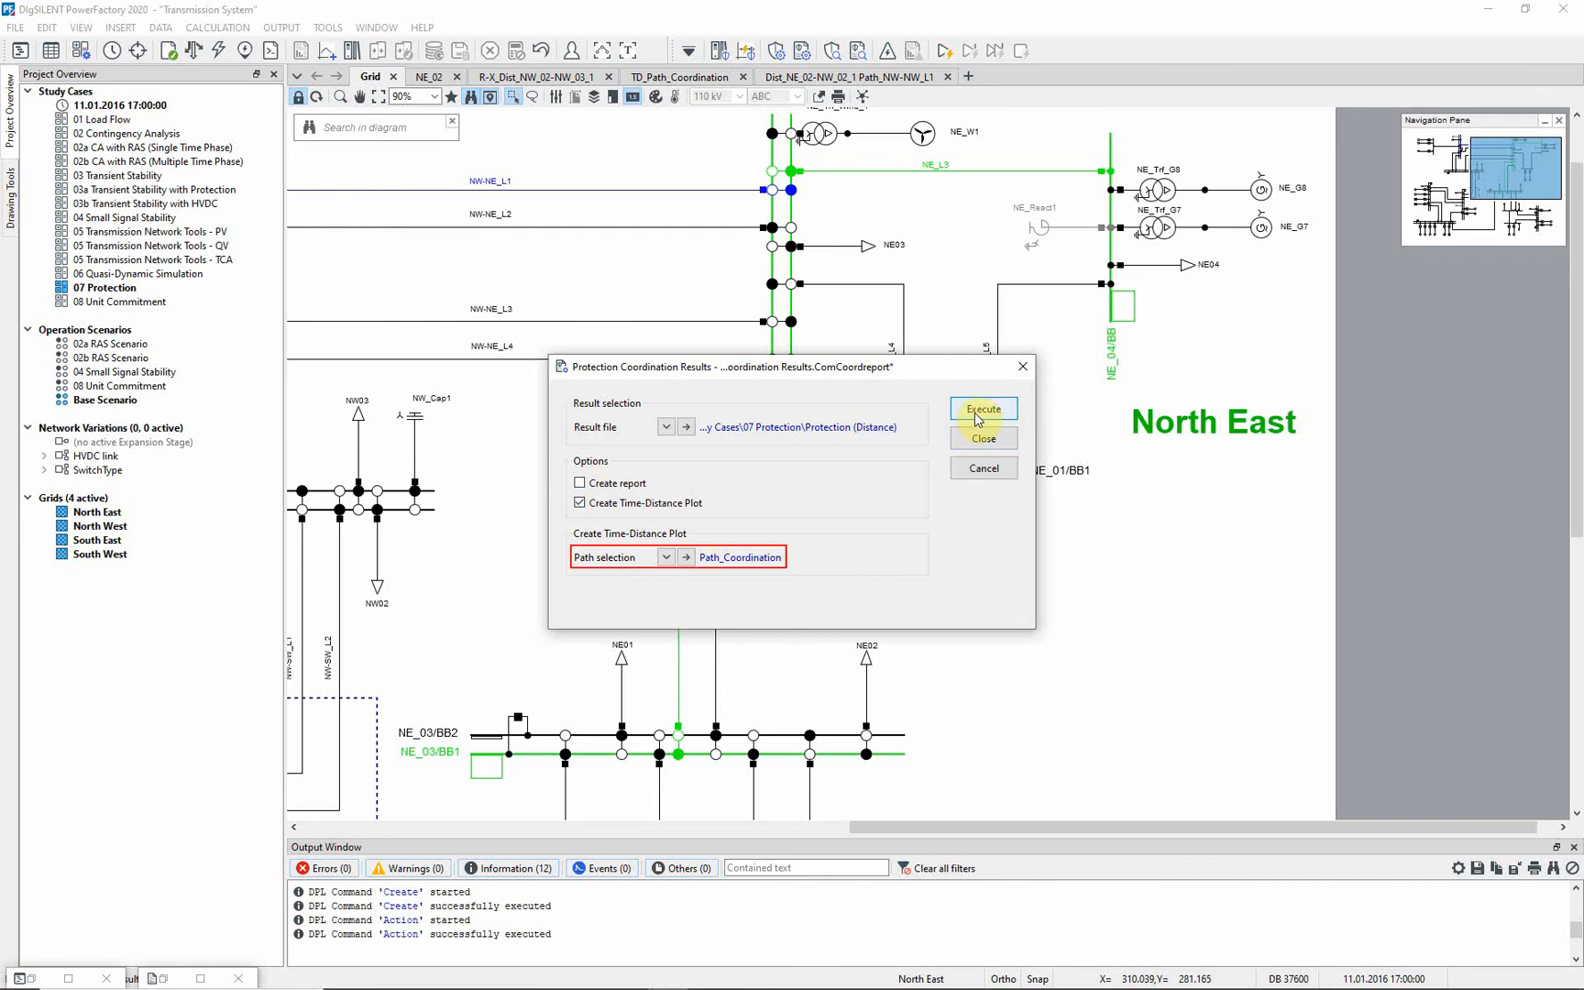
click(980, 409)
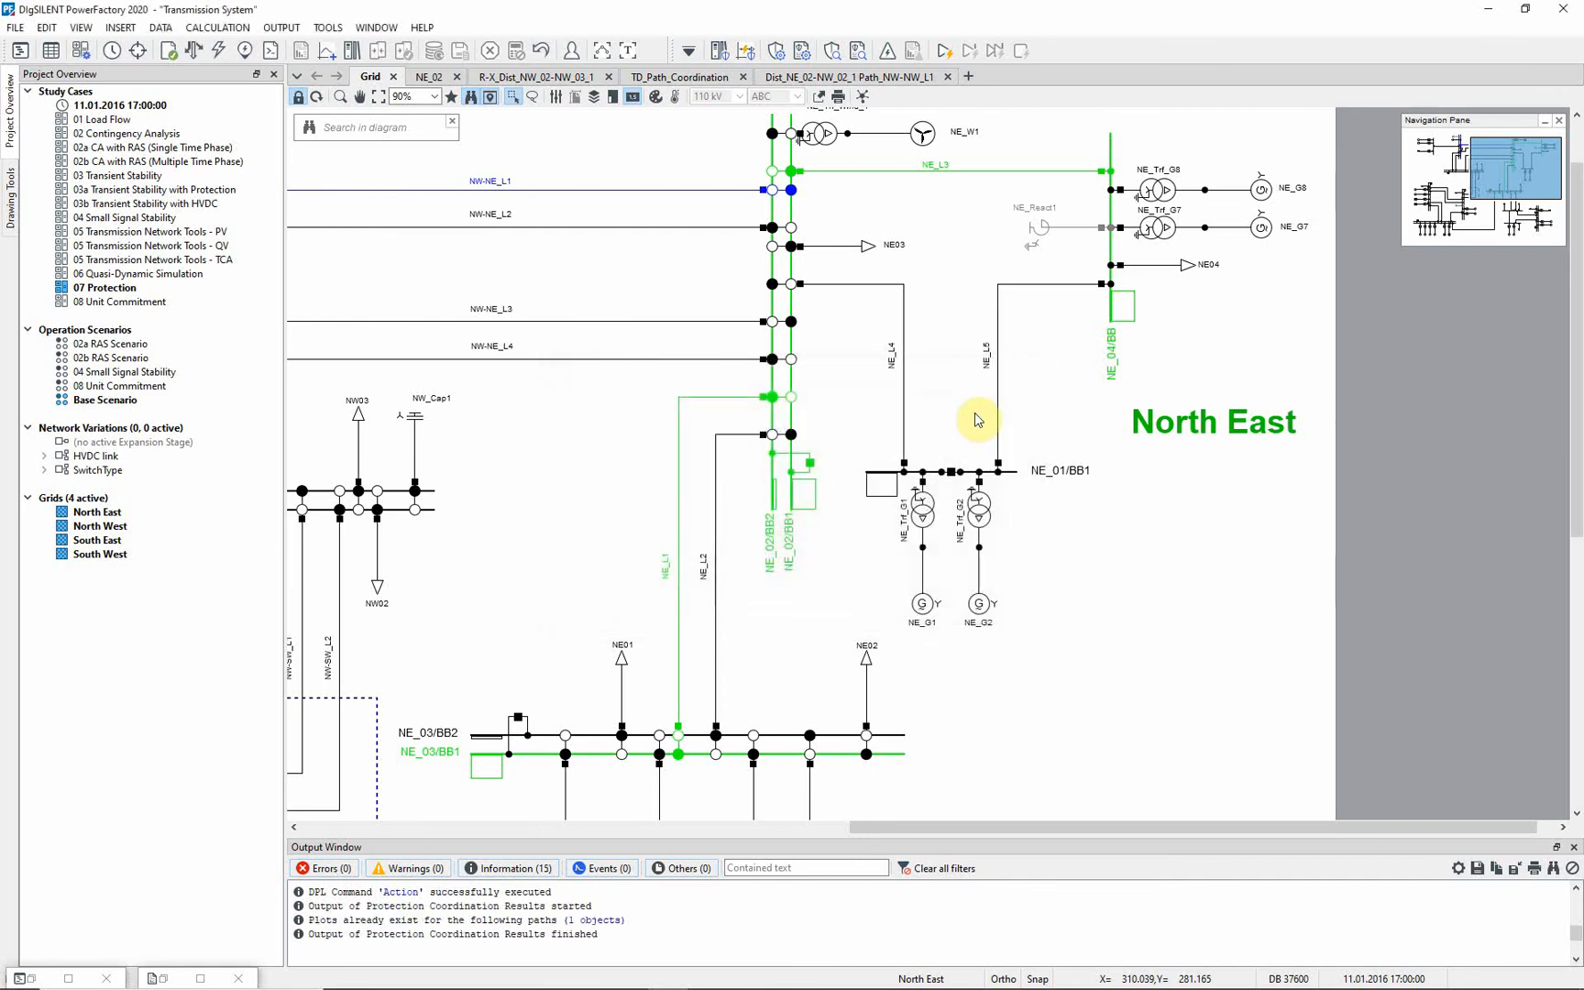
mouse_move(861, 372)
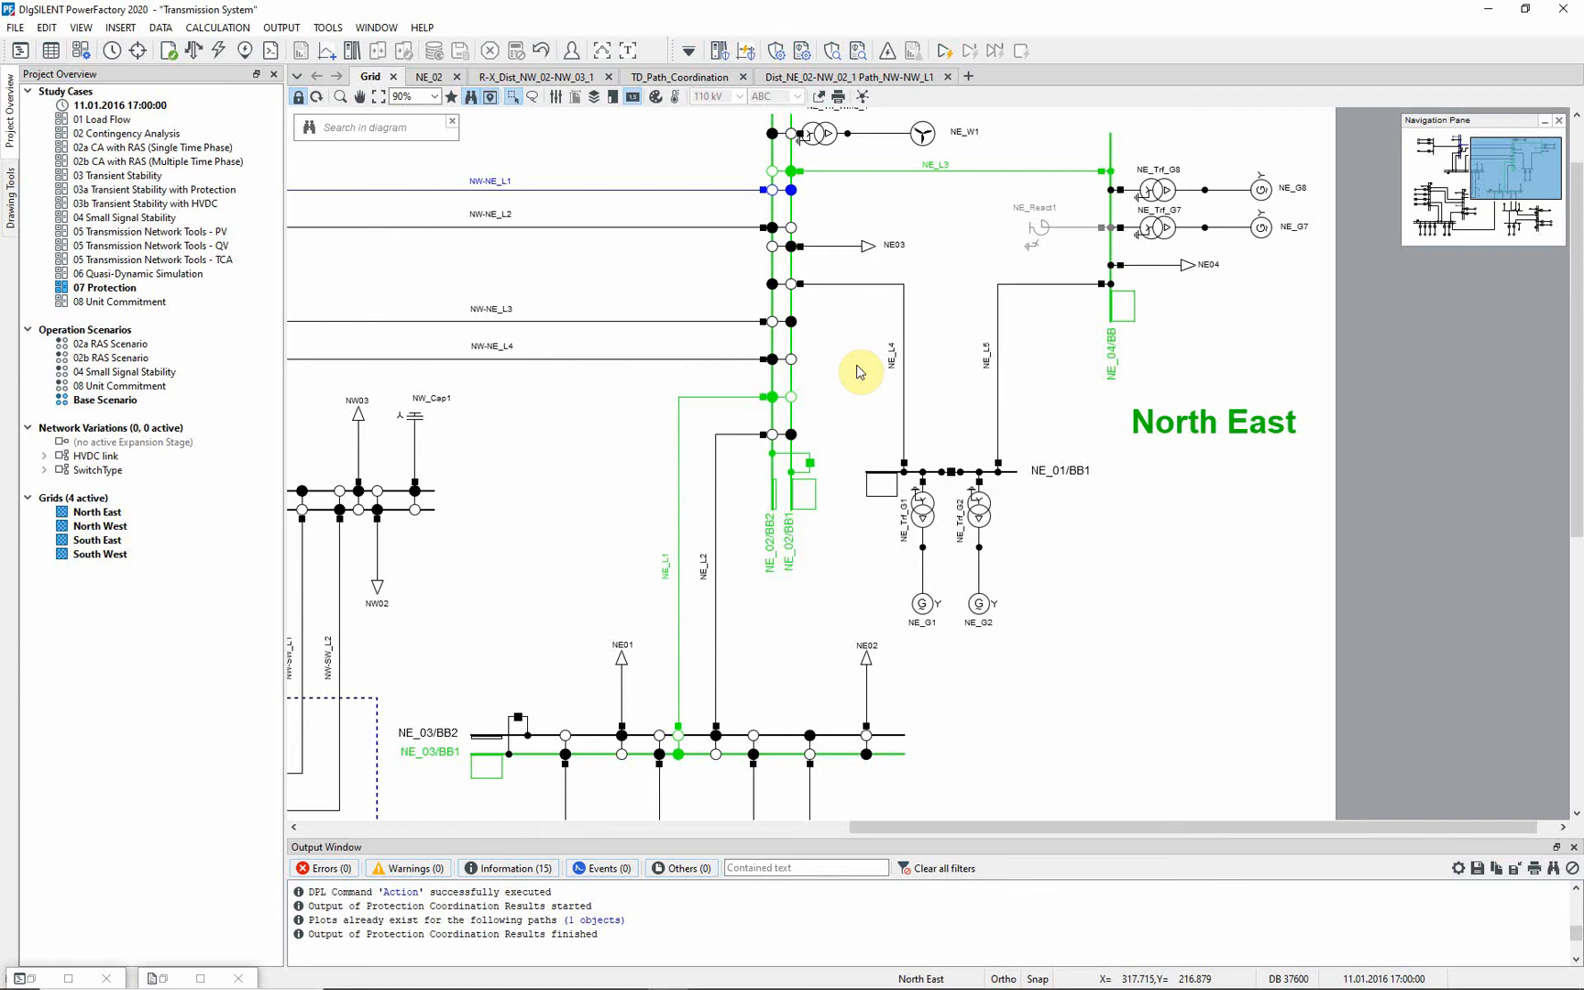
- View the TD_Path_Coordination plot and close the relay's coordination result details
click(681, 77)
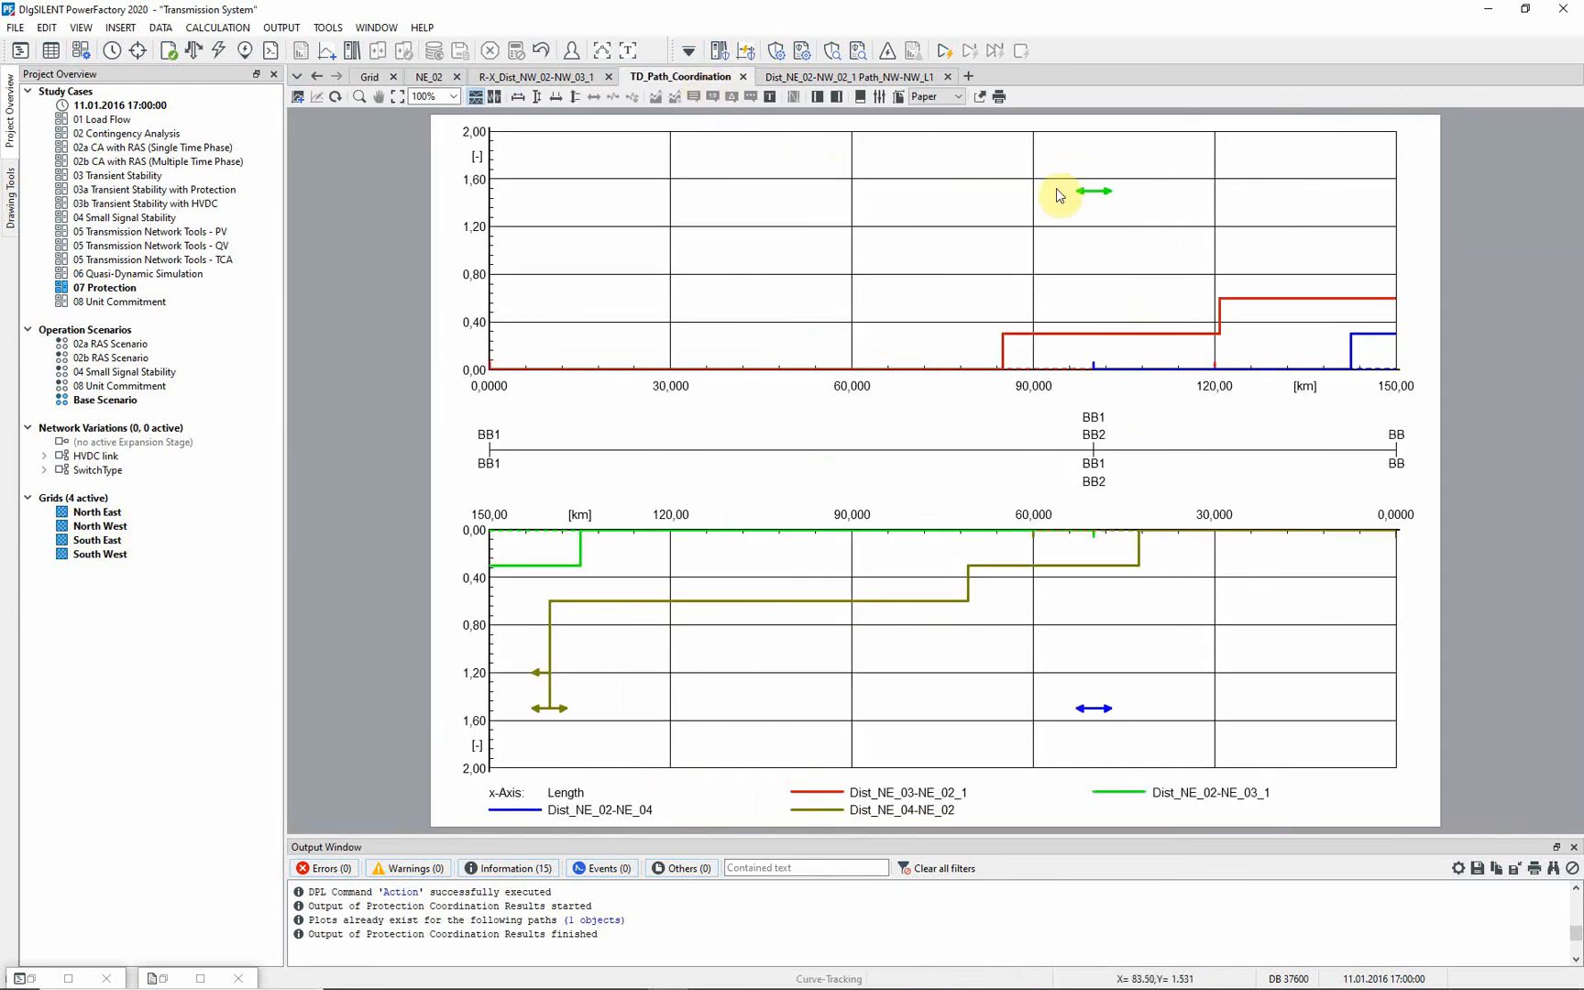
mouse_move(1276, 181)
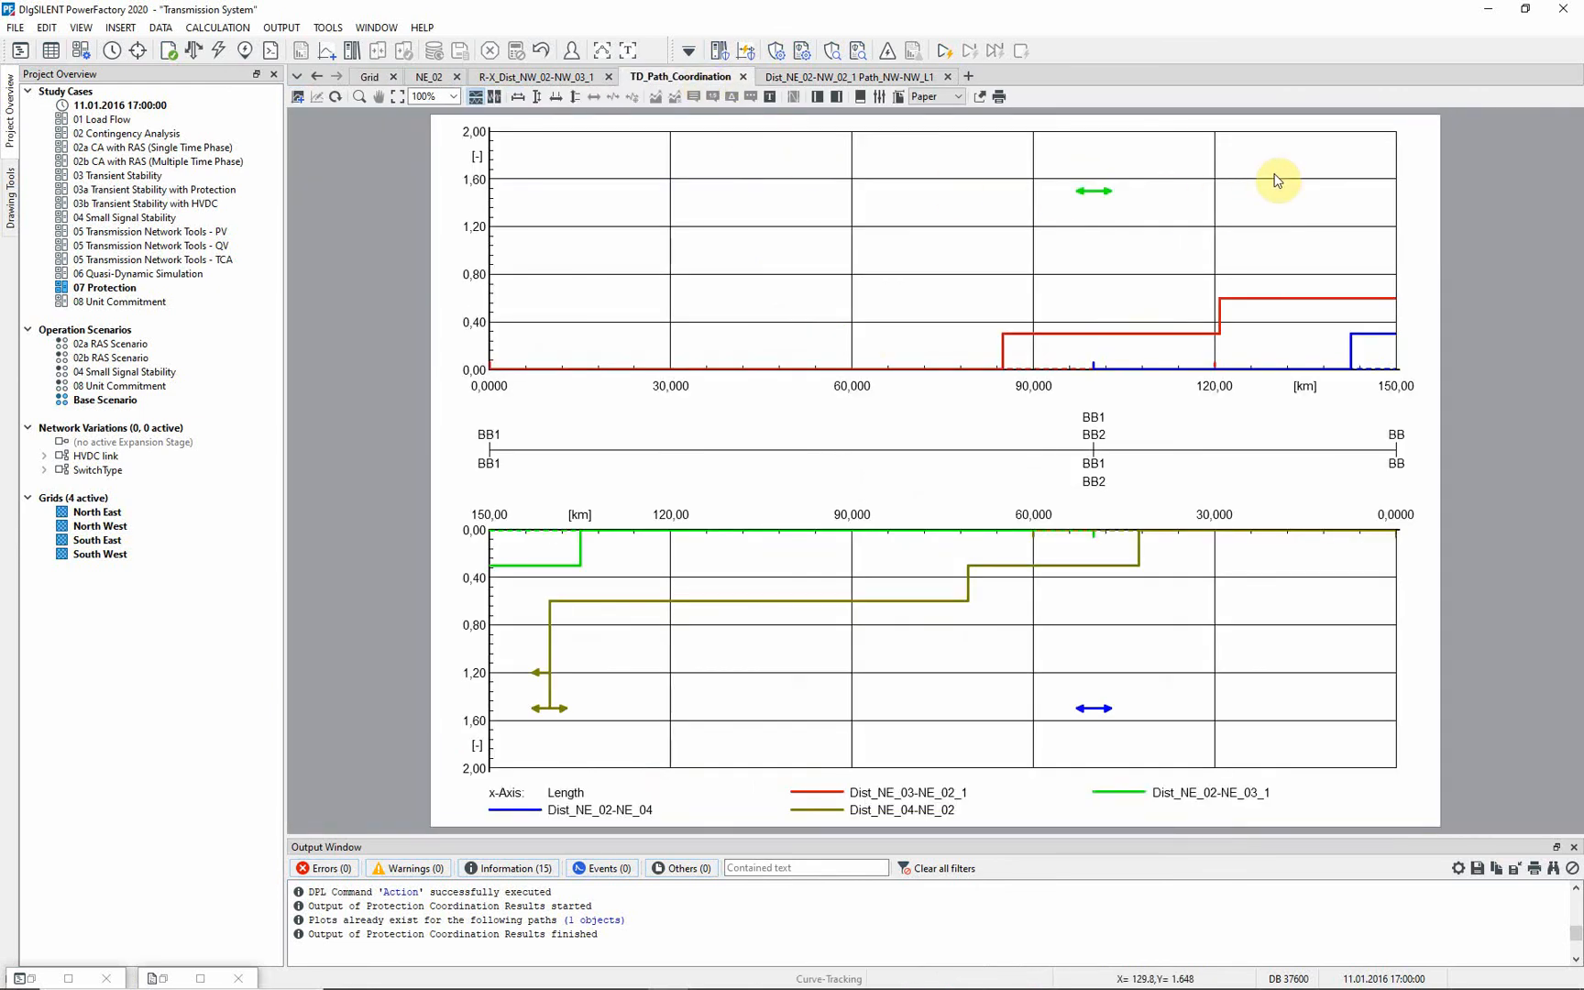
mouse_move(1276, 181)
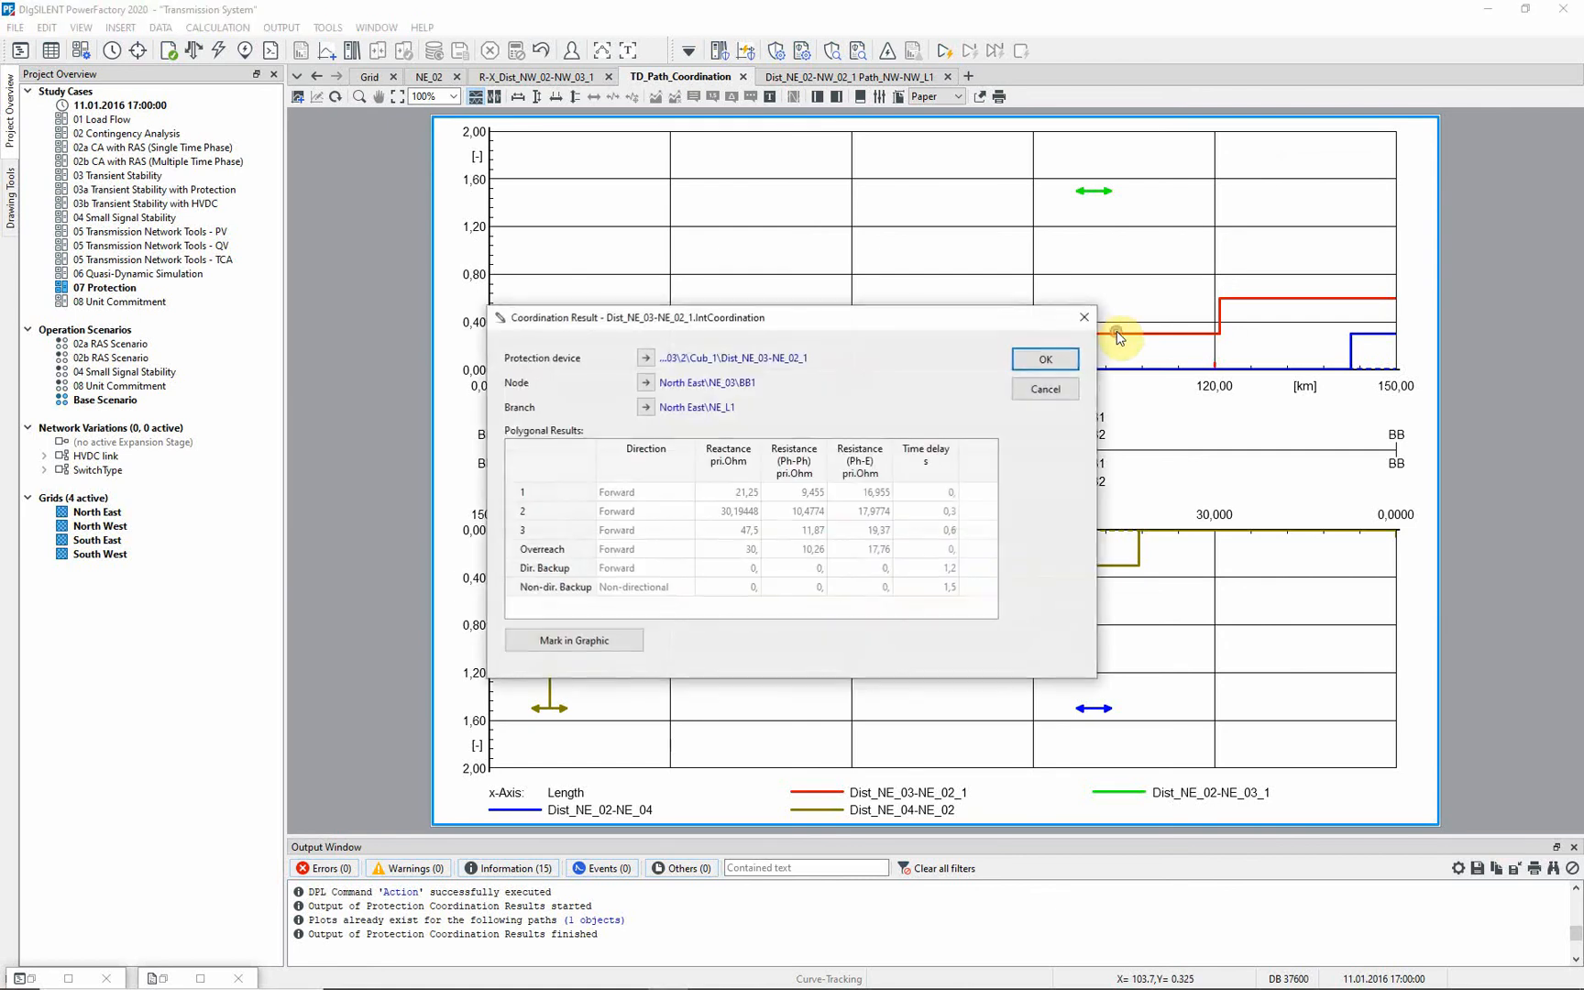
mouse_move(1080, 407)
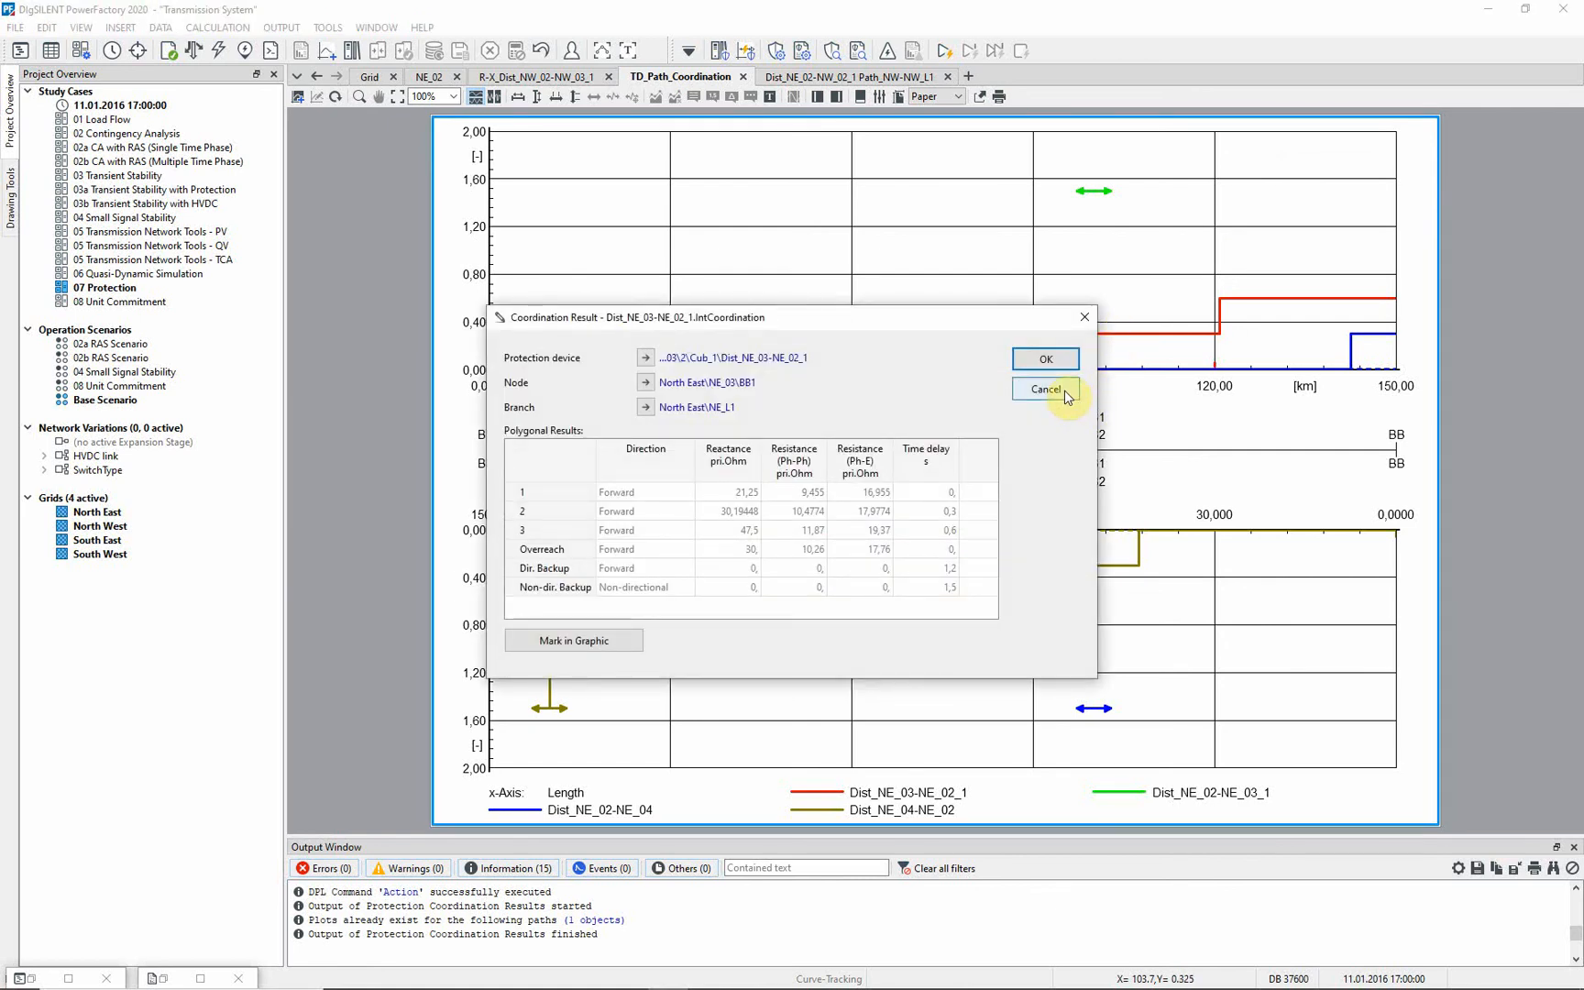
click(1044, 390)
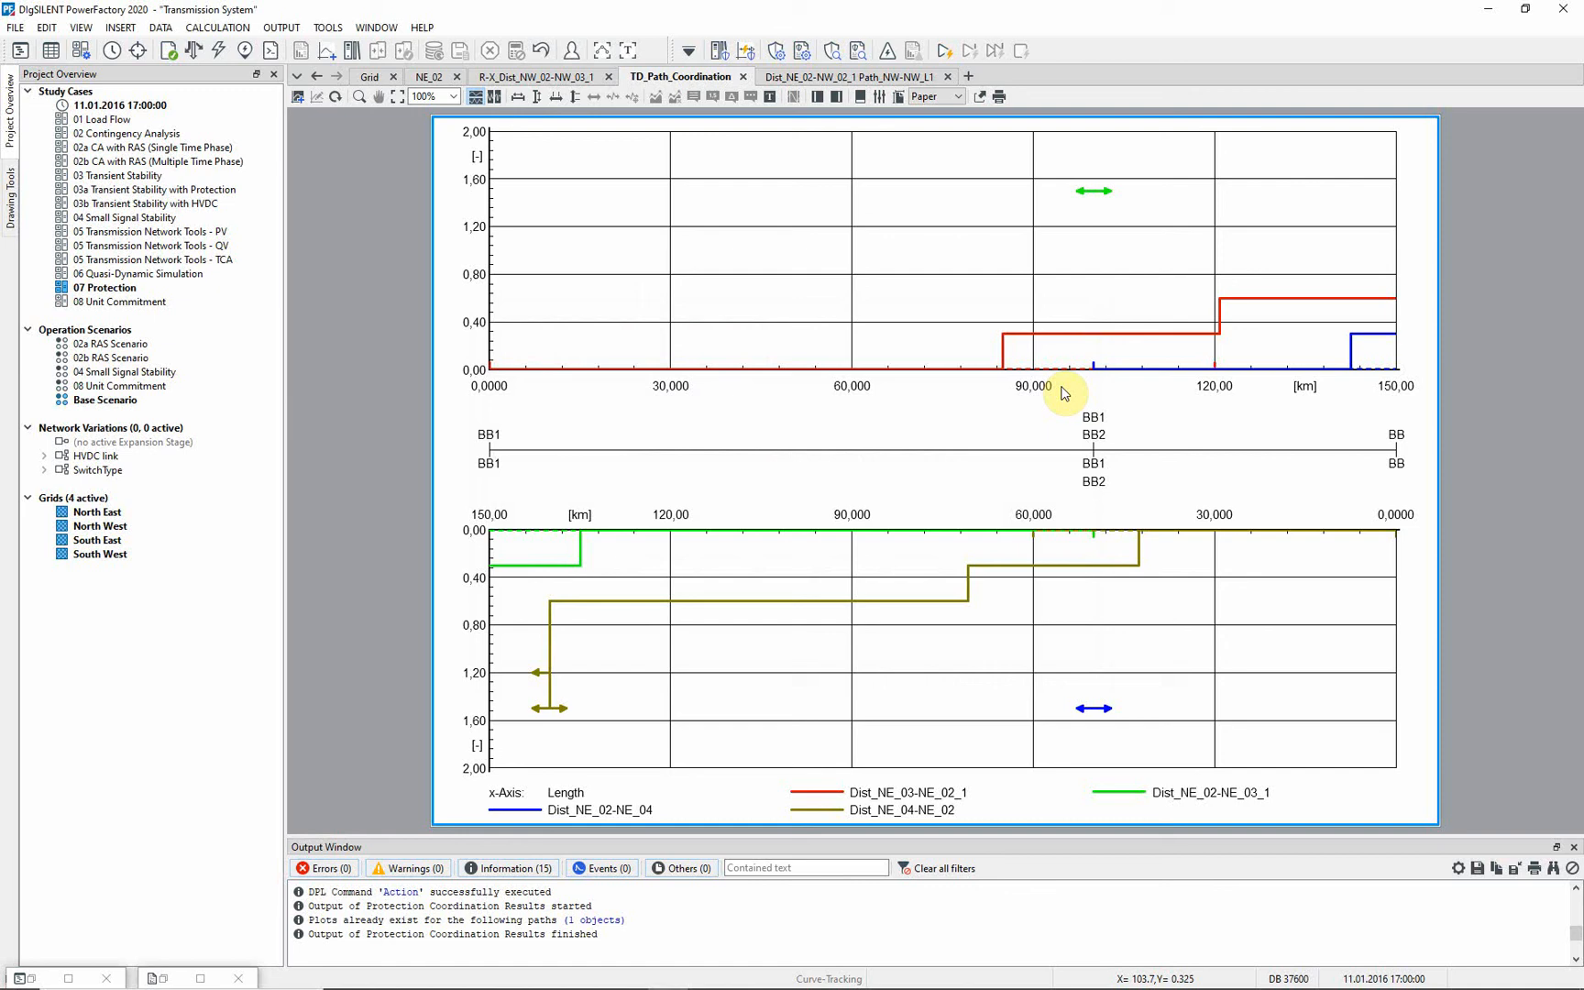
mouse_move(904, 212)
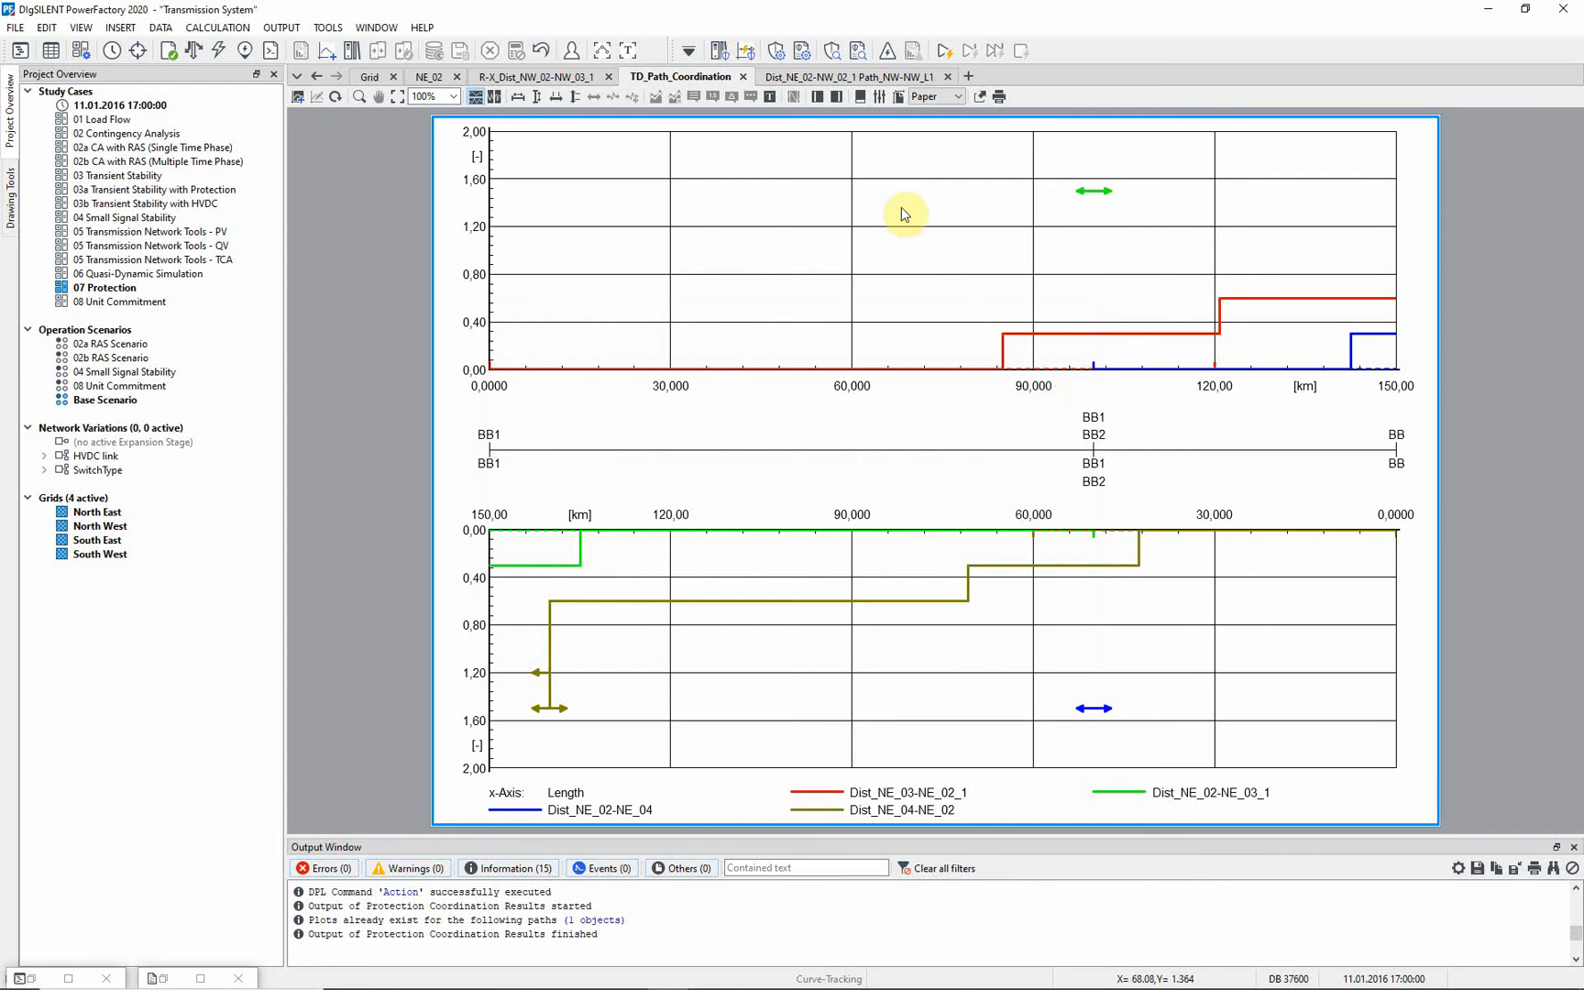
- Switch the plot method to Short Circuit Sweep, run the sweep, and apply
double_click(904, 214)
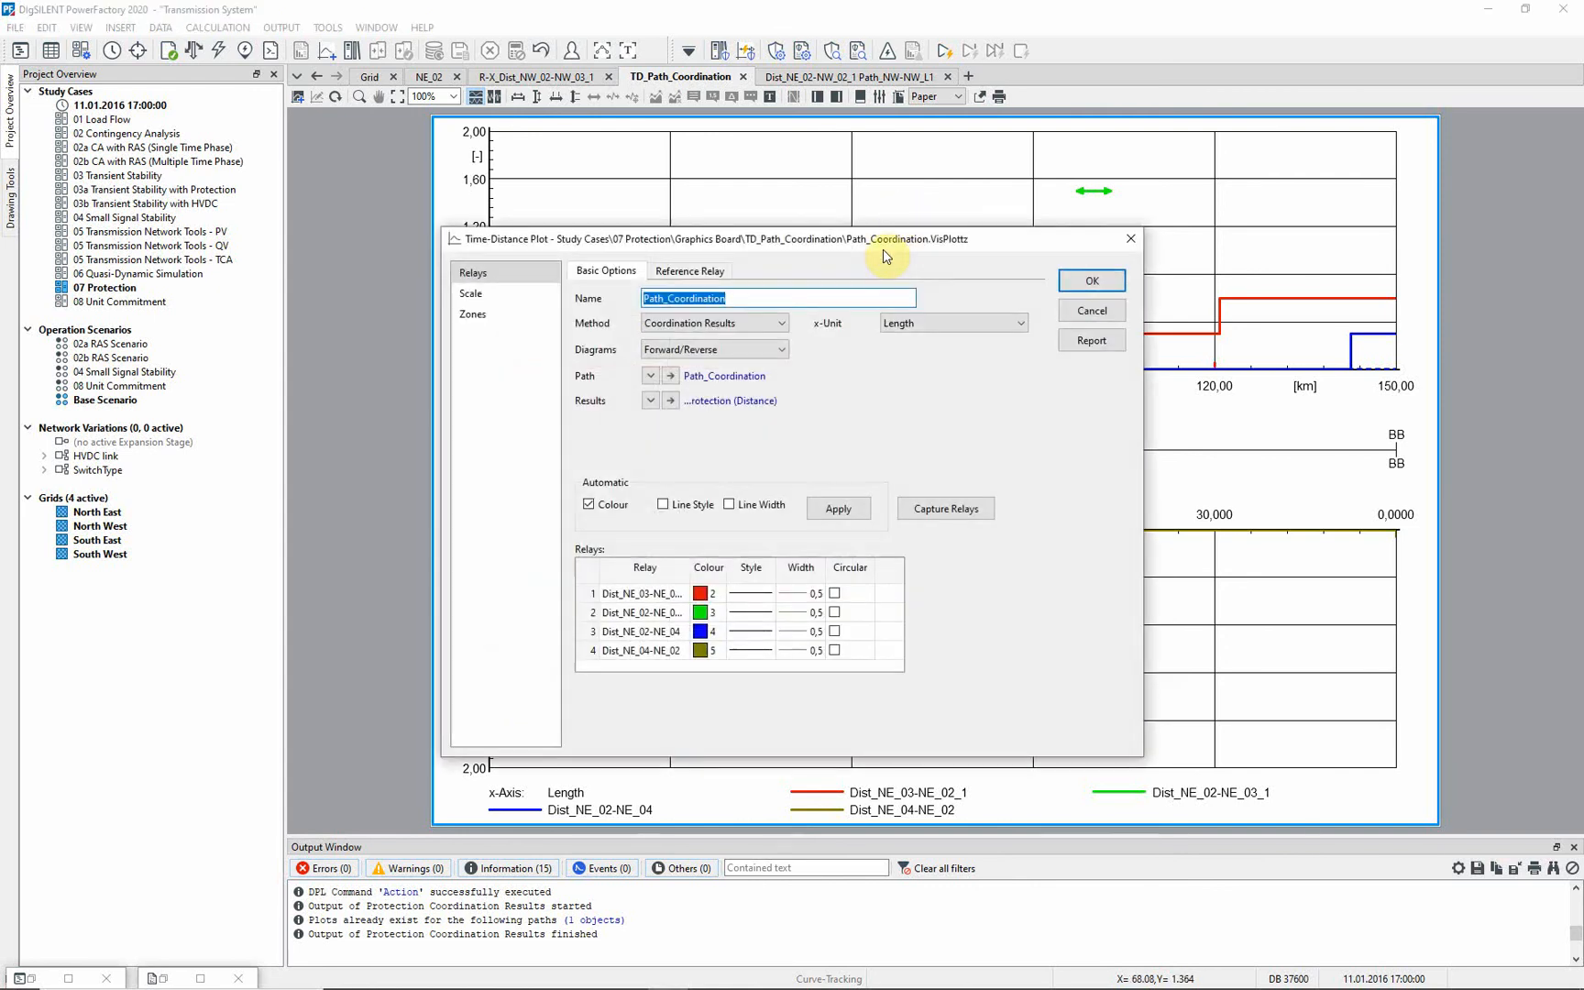
click(779, 322)
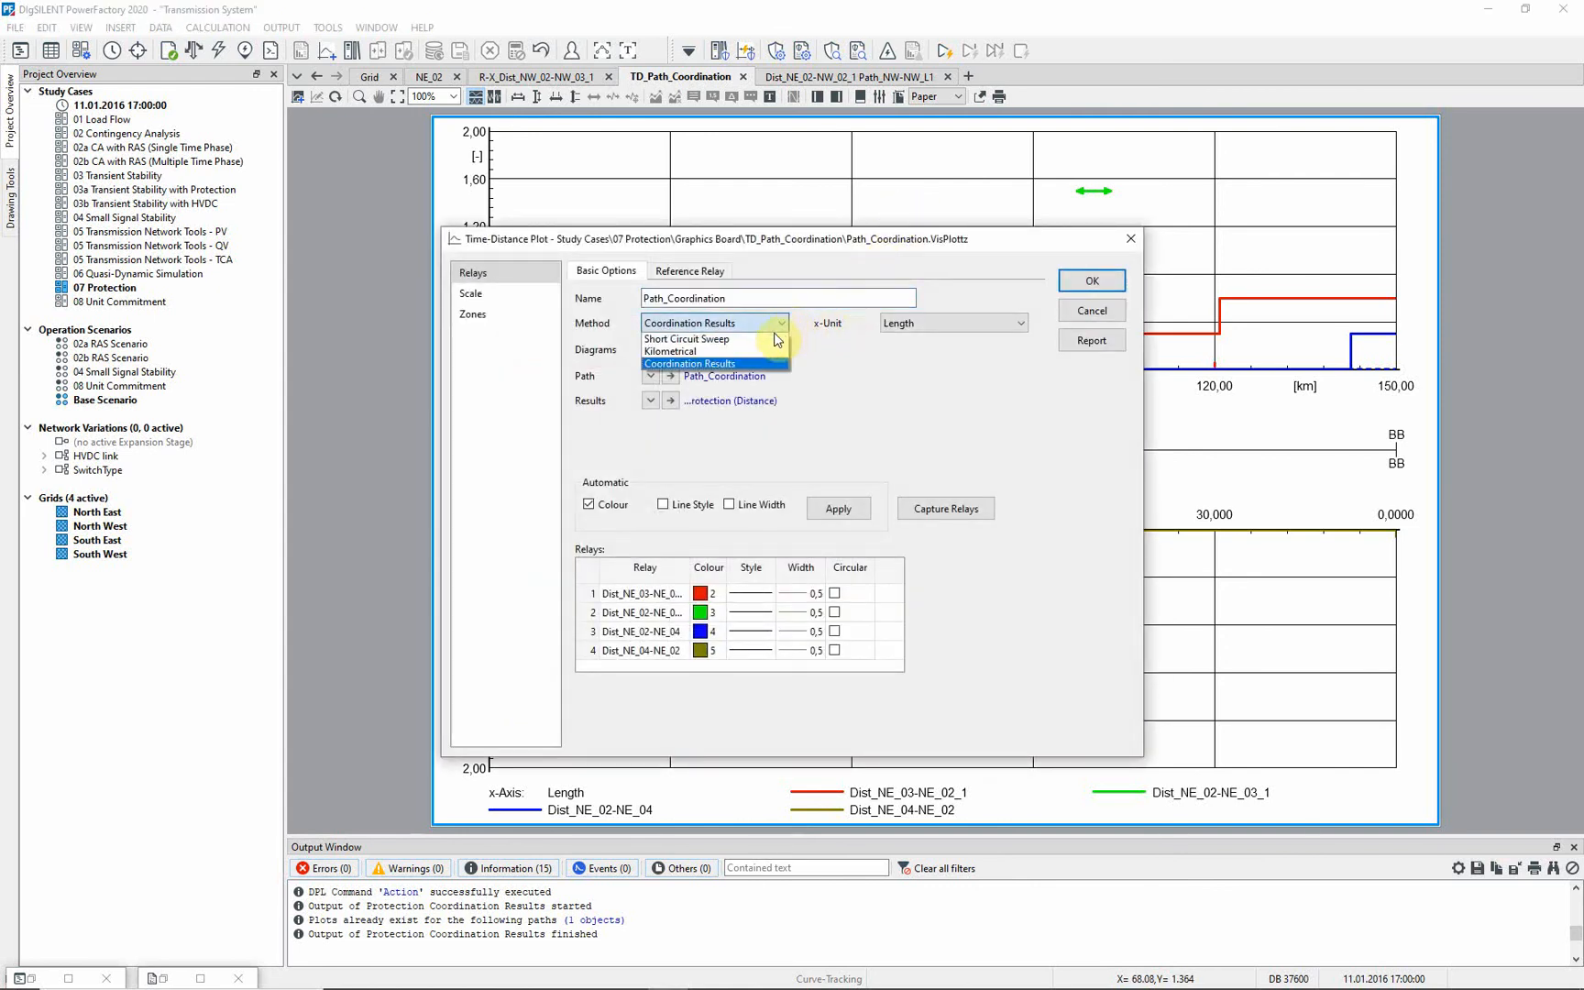
click(686, 339)
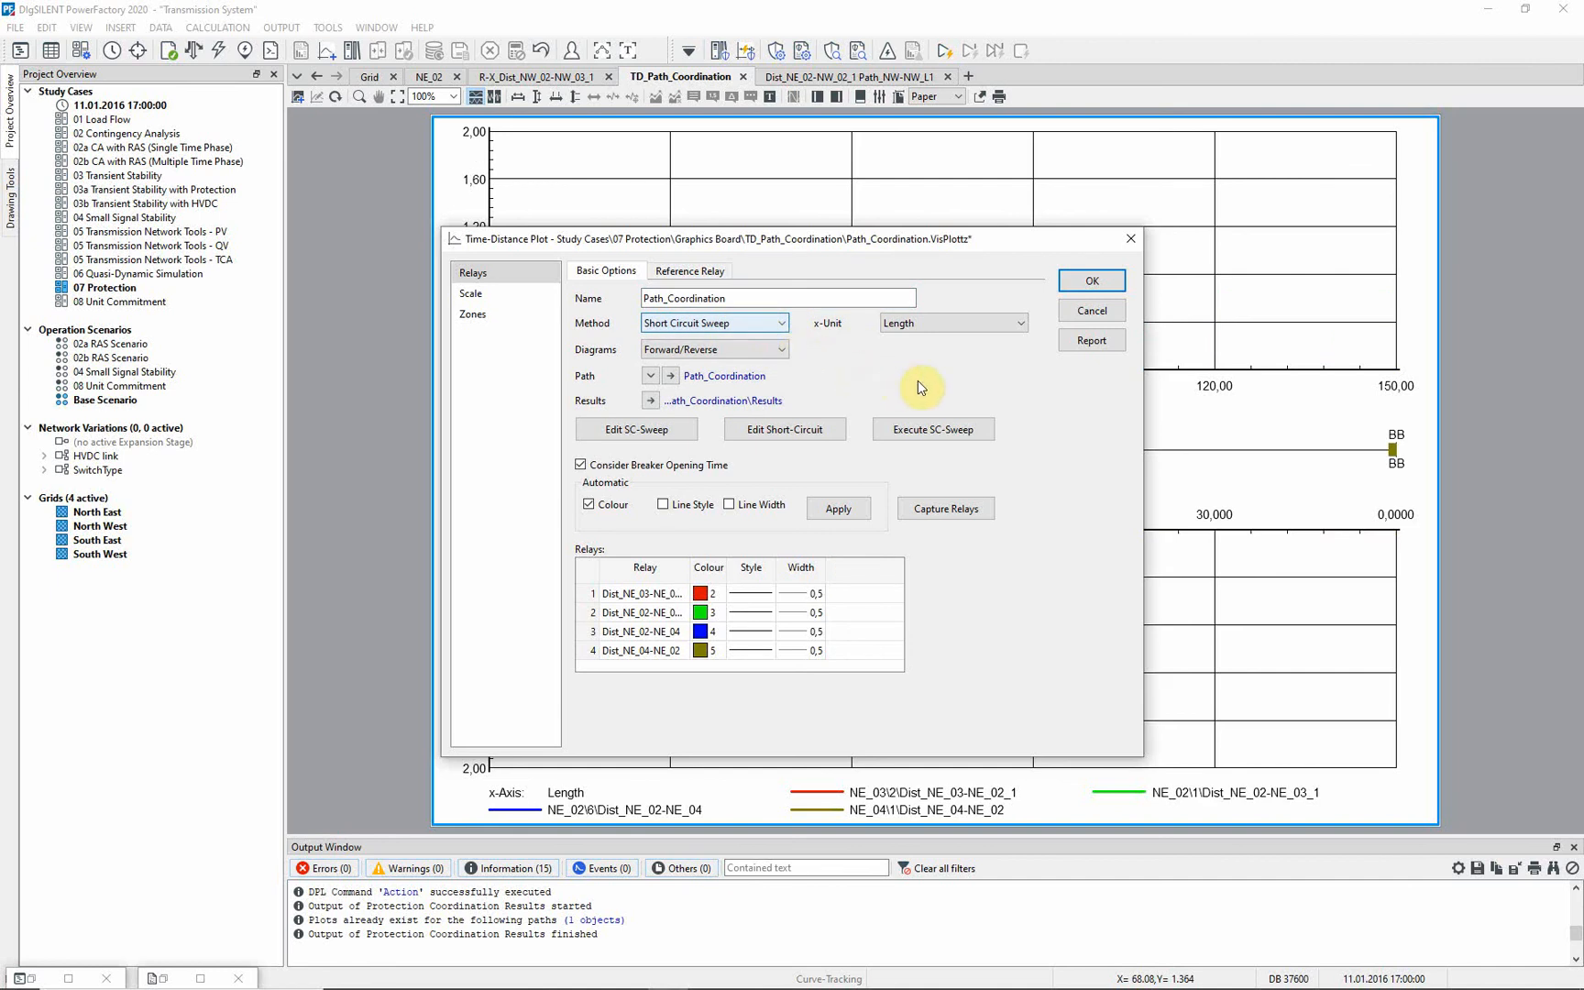
mouse_move(920, 387)
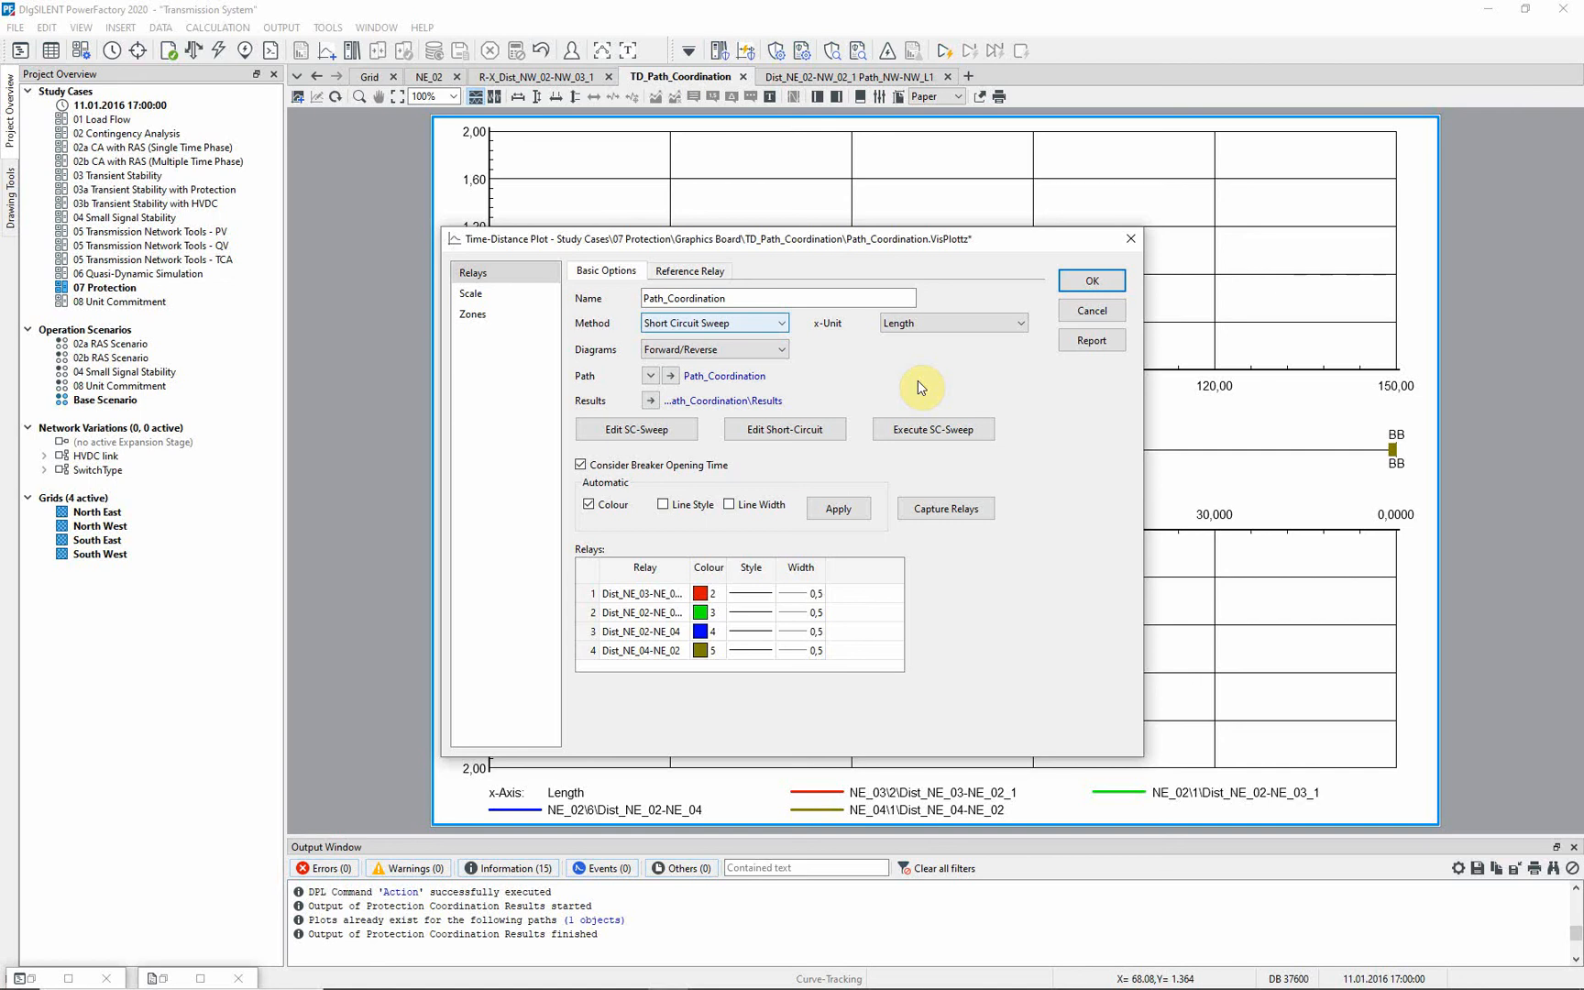
click(932, 429)
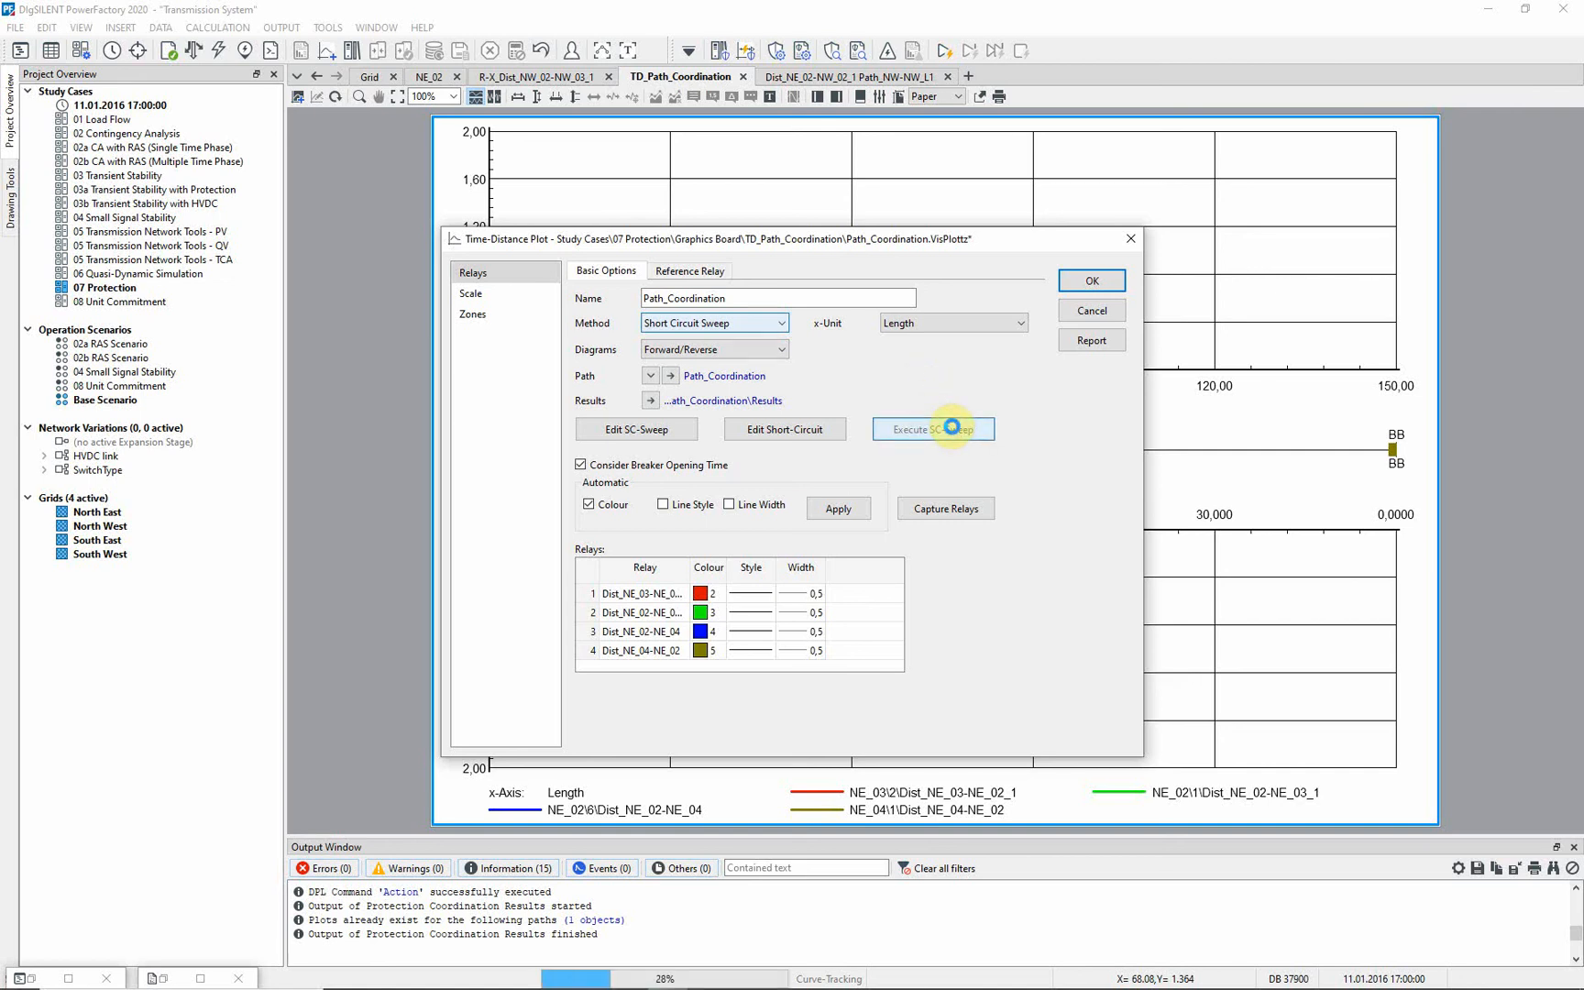
mouse_move(932, 428)
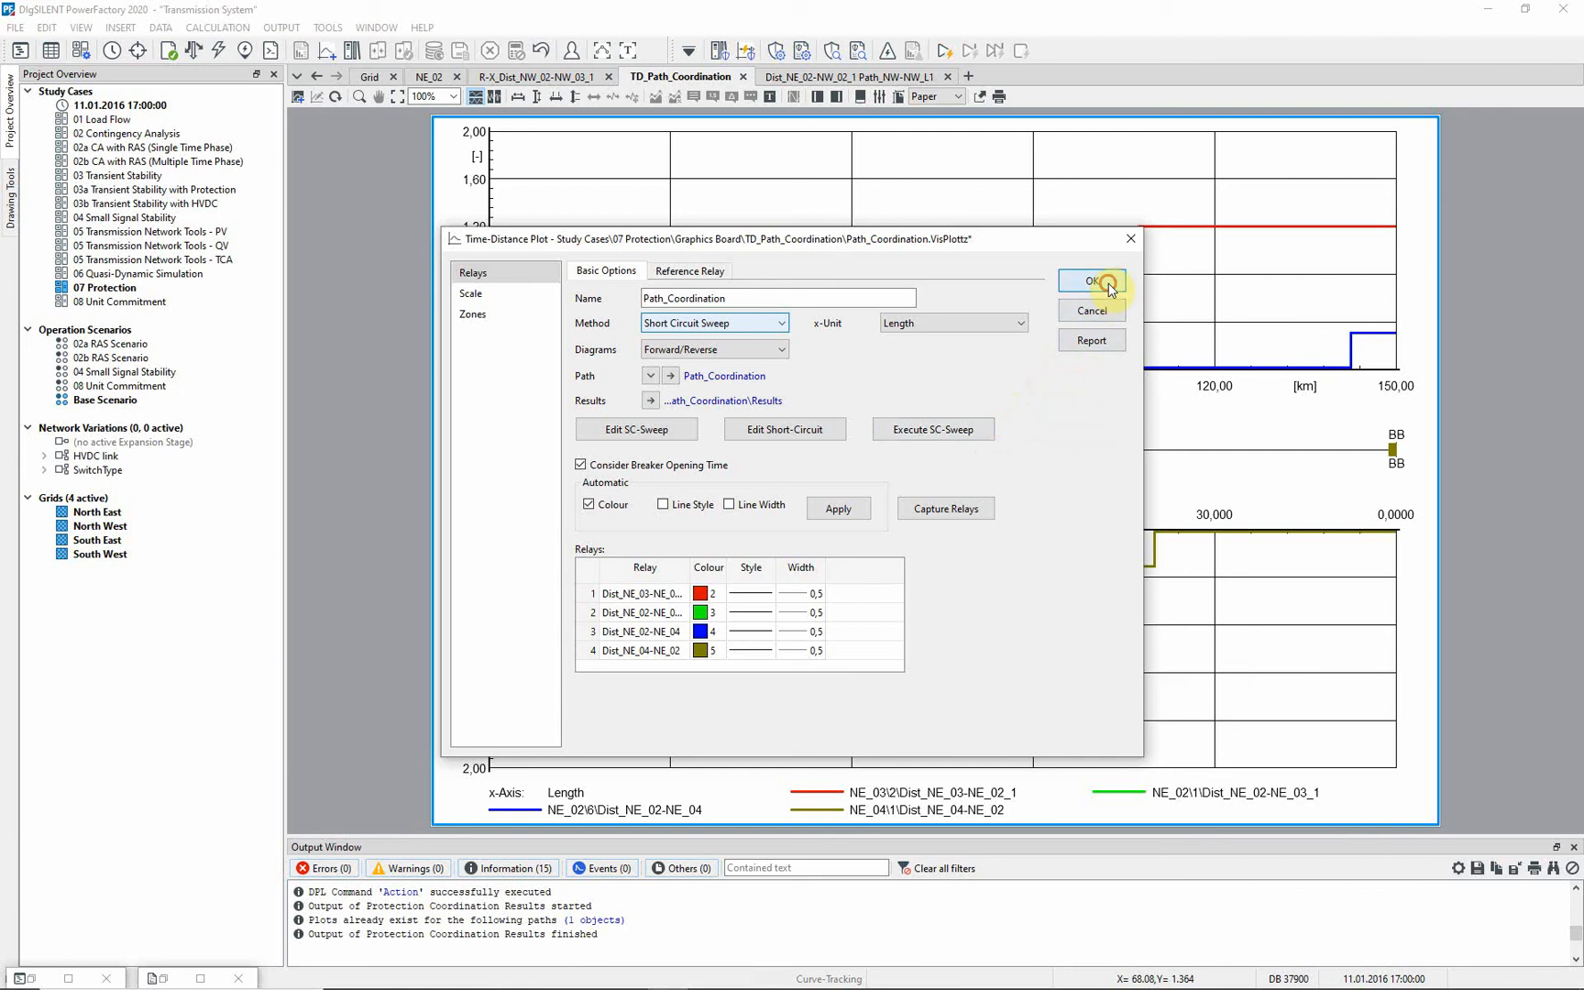
click(1090, 279)
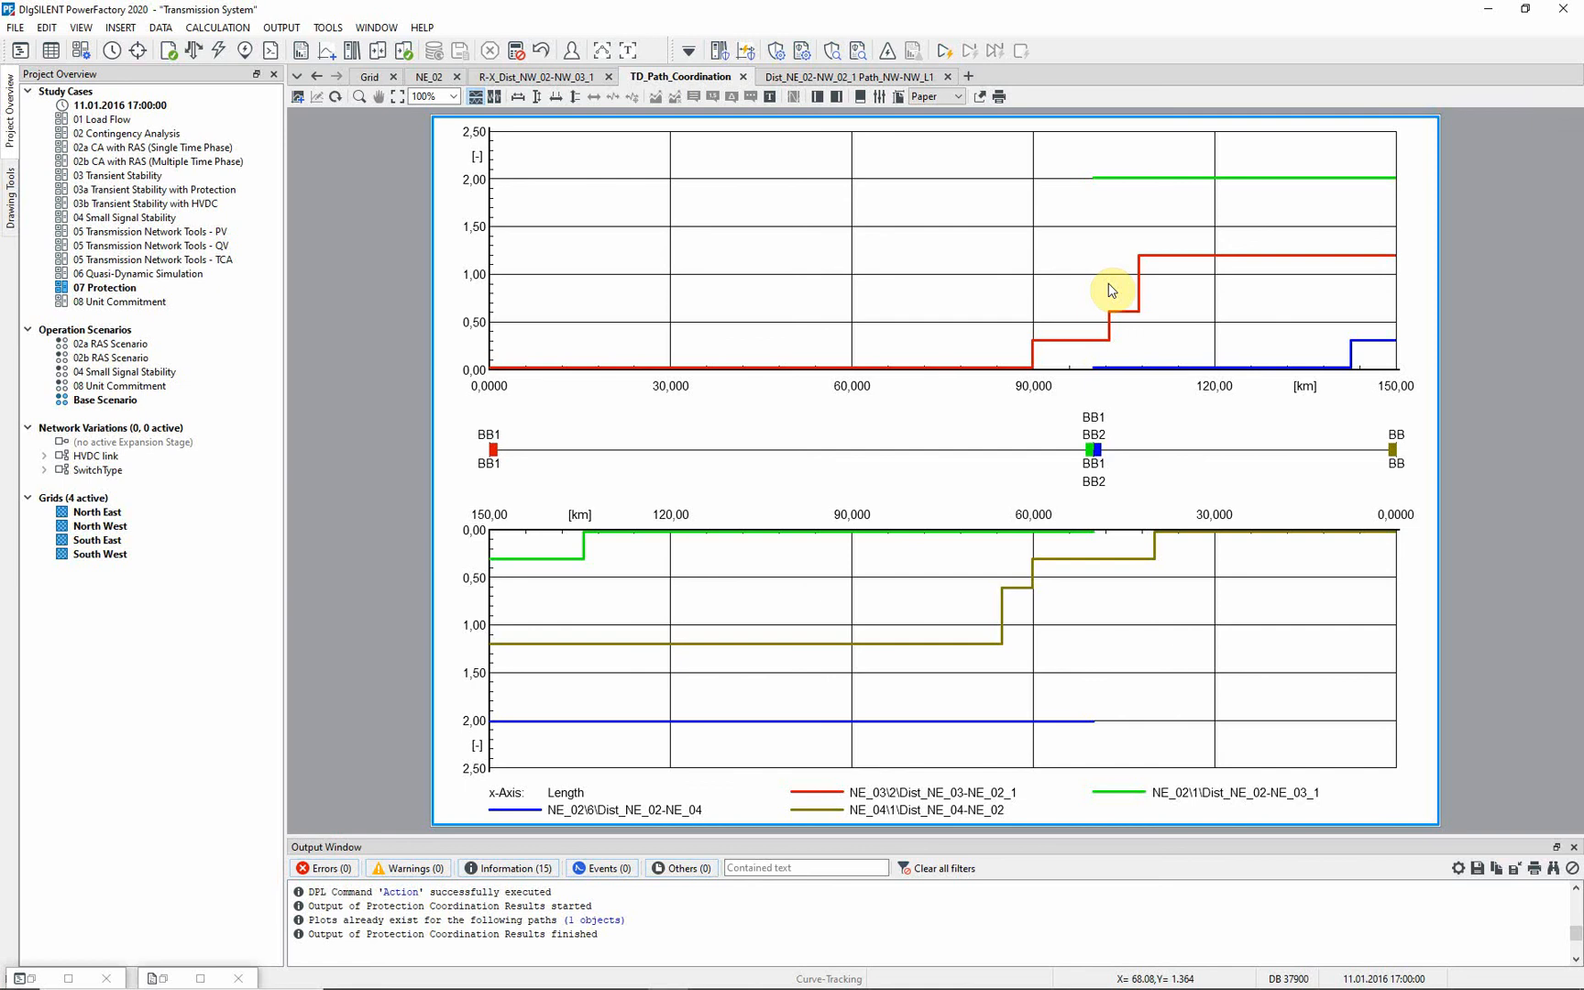
mouse_move(1096, 290)
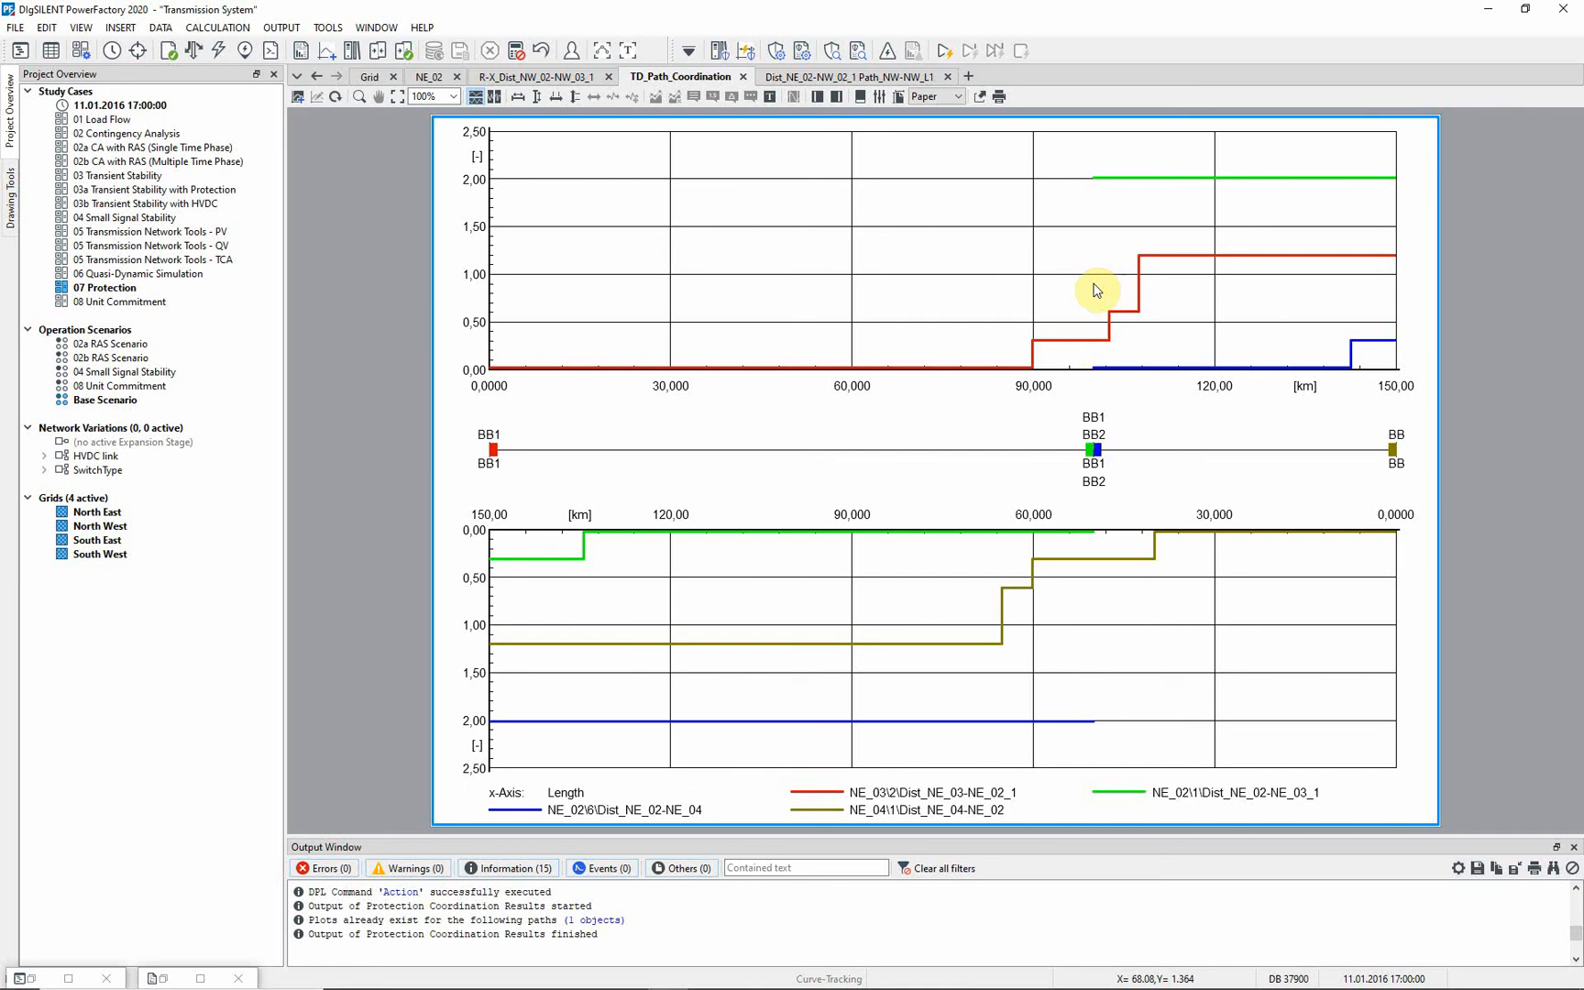
mouse_move(1100, 291)
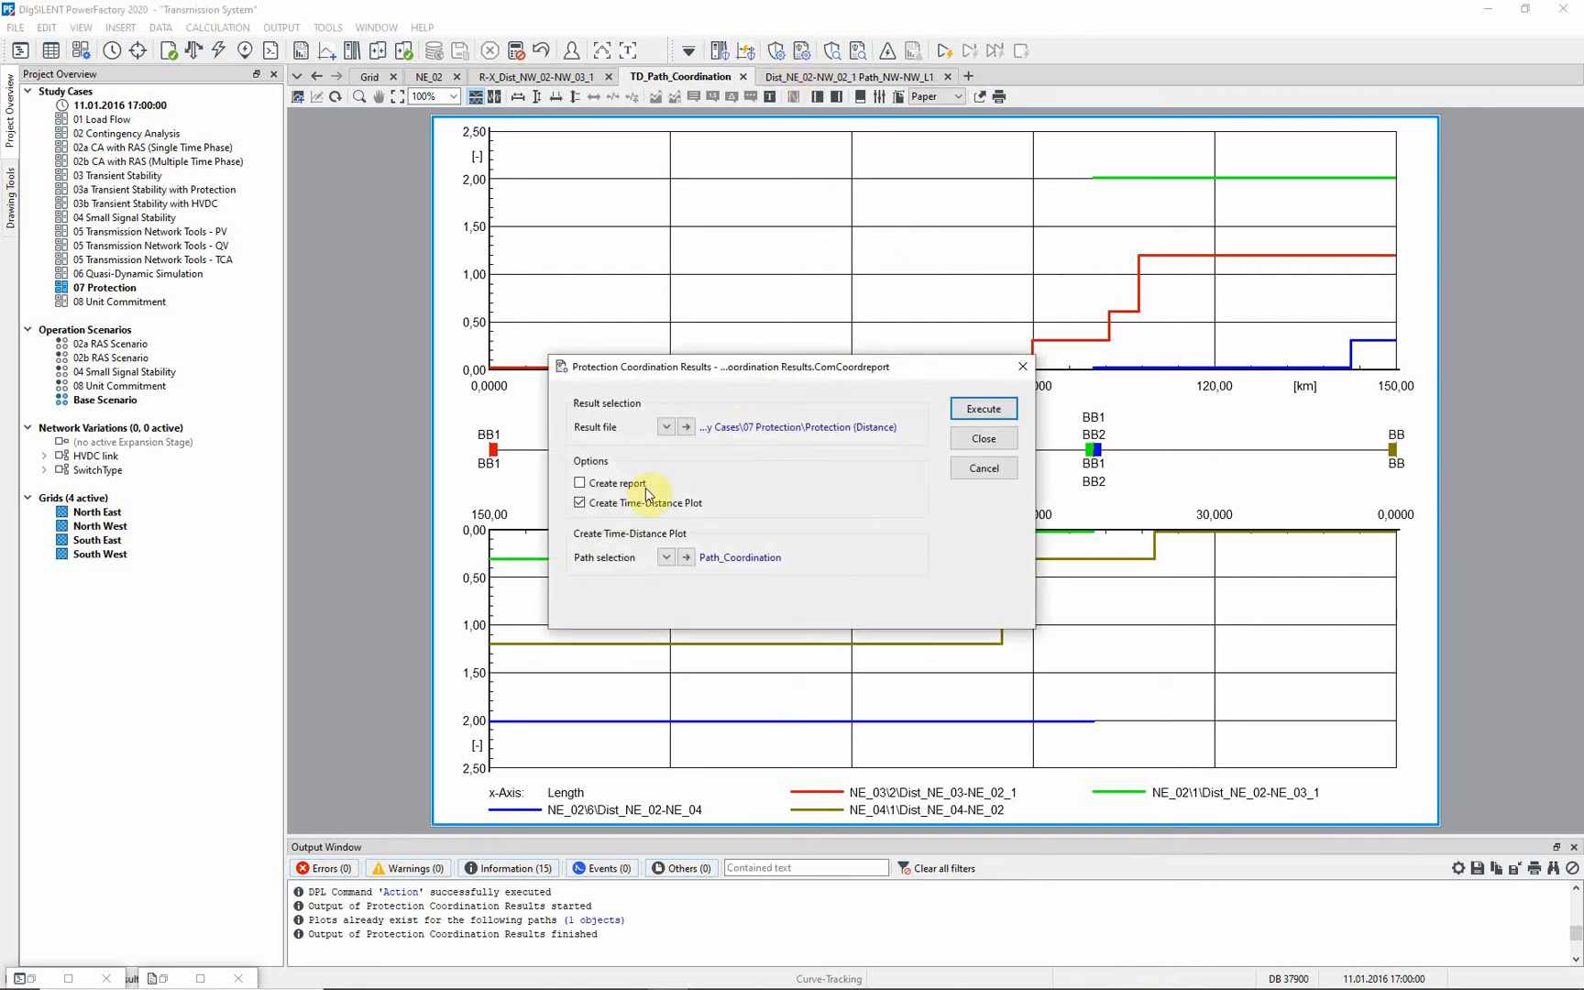
- Execute the coordination results as a report instead of a time-distance plot
click(580, 483)
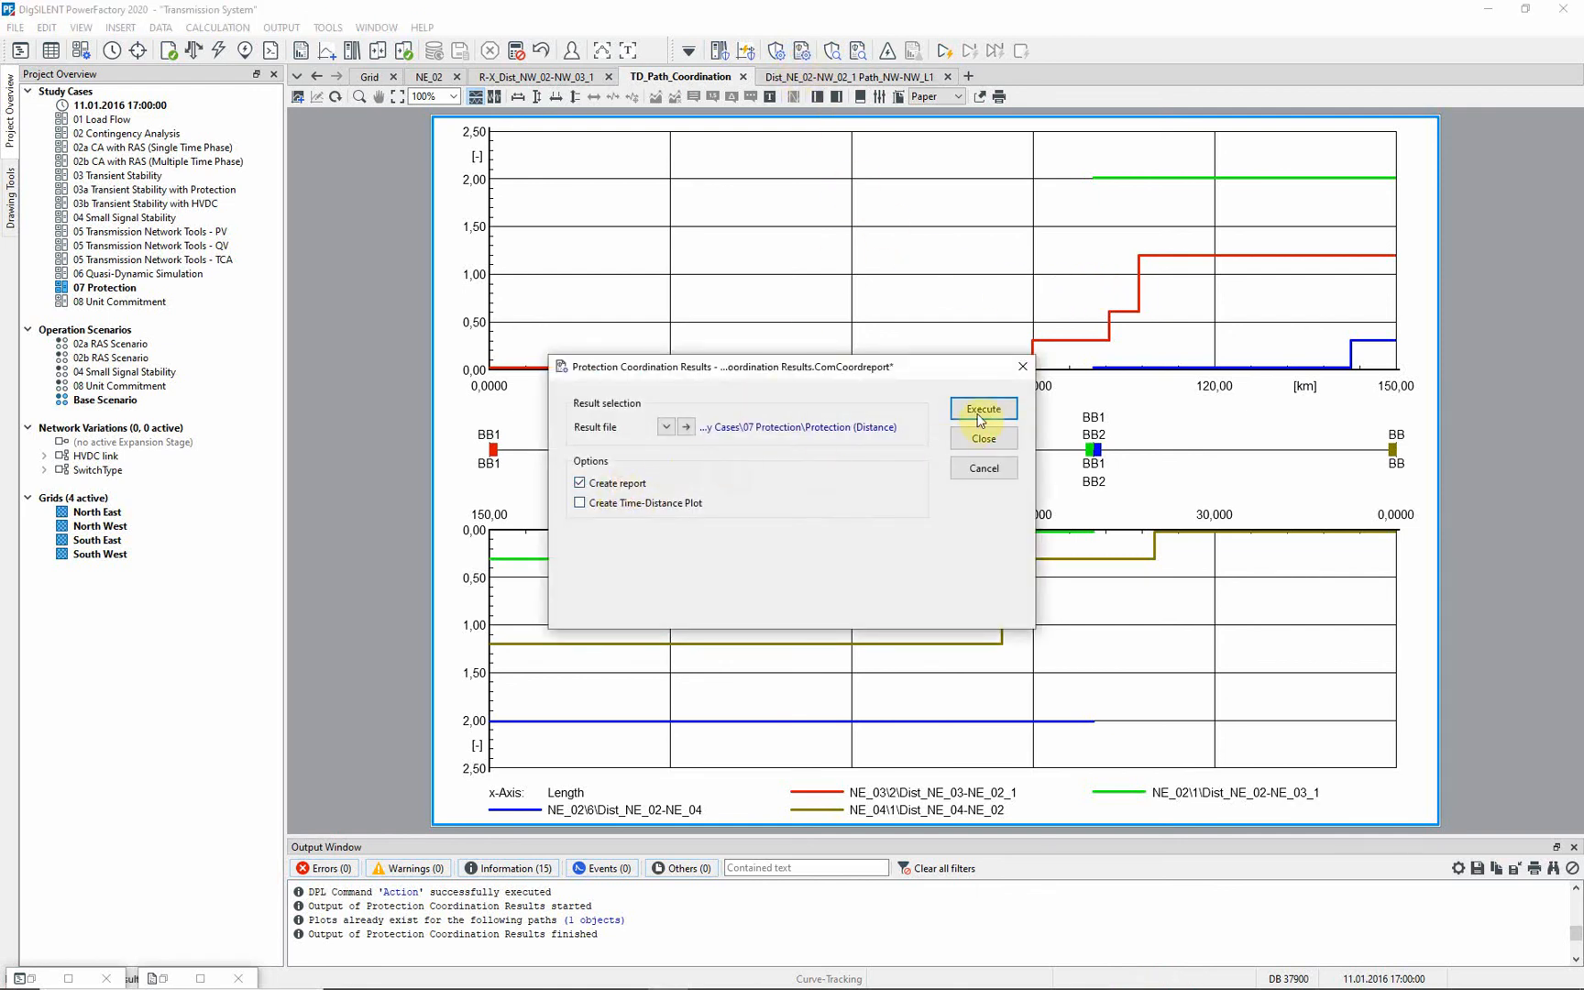
click(982, 409)
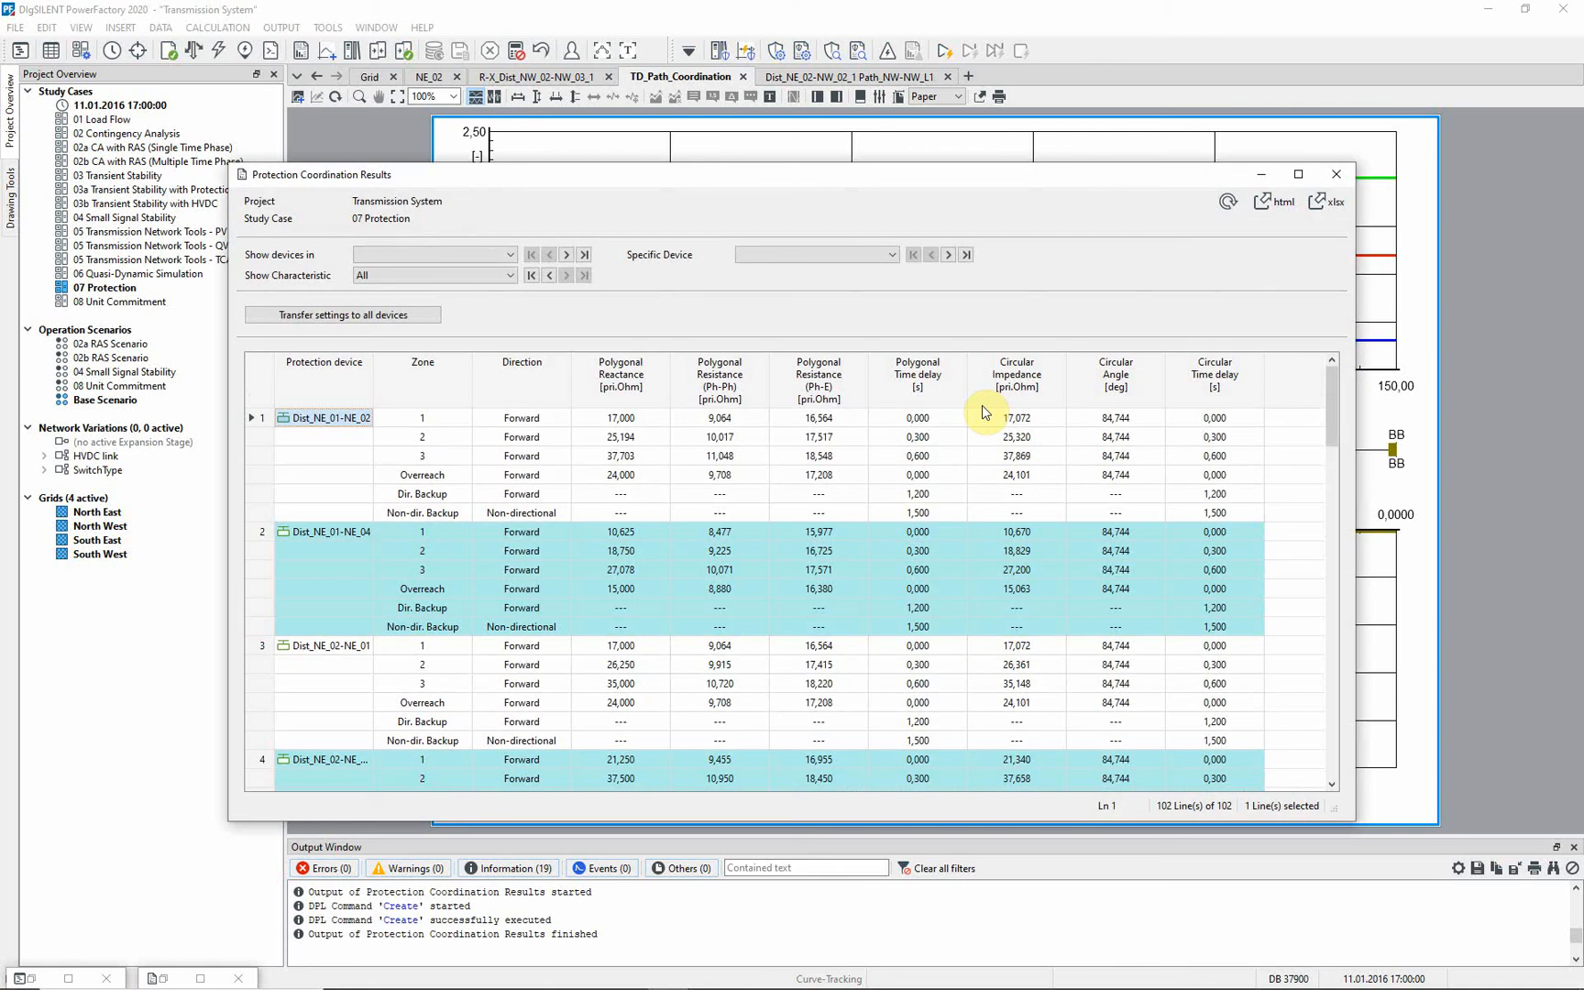